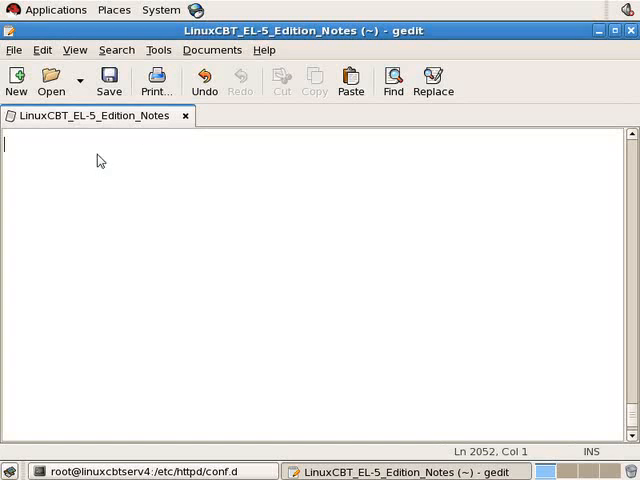
pyautogui.moveTo(96, 155)
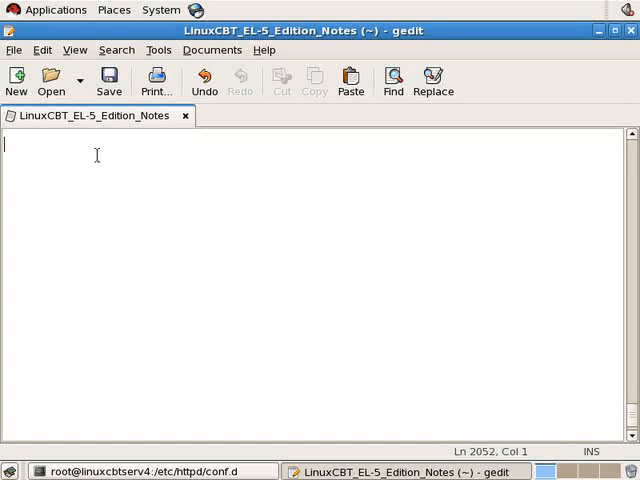
# Type the ###MySQL### heading and the first feature item, '1. DBMS'
pyautogui.write('###My')
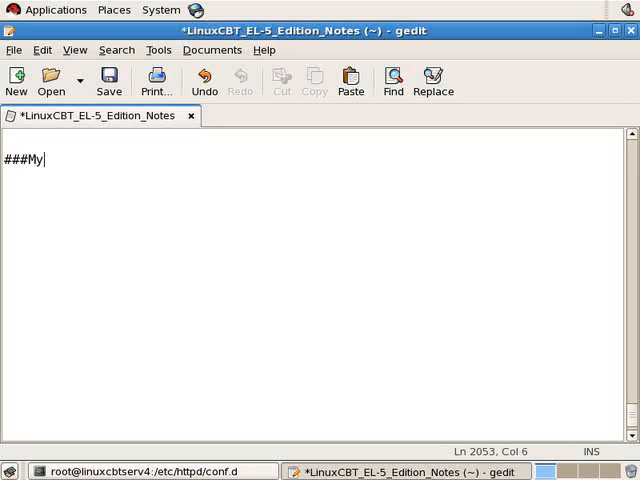
pyautogui.write('SQL###')
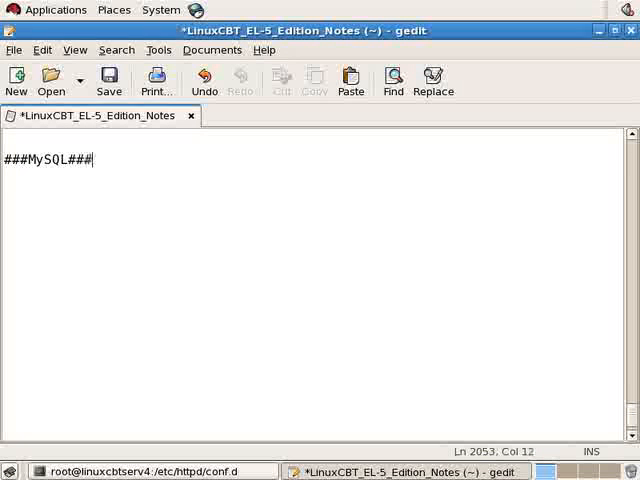
pyautogui.press('Return')
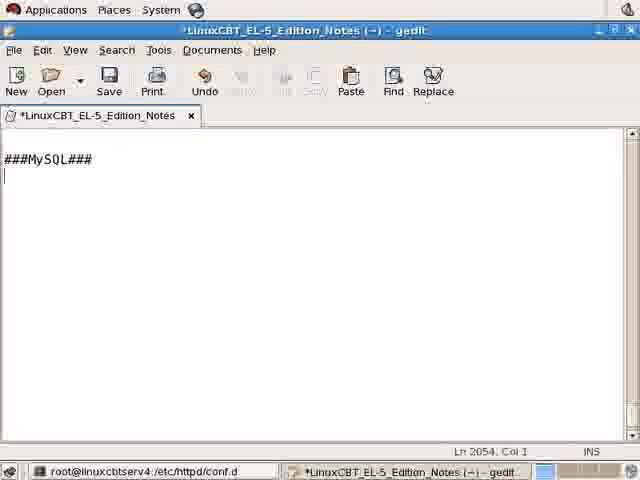
pyautogui.moveTo(48, 207)
pyautogui.write('Features:')
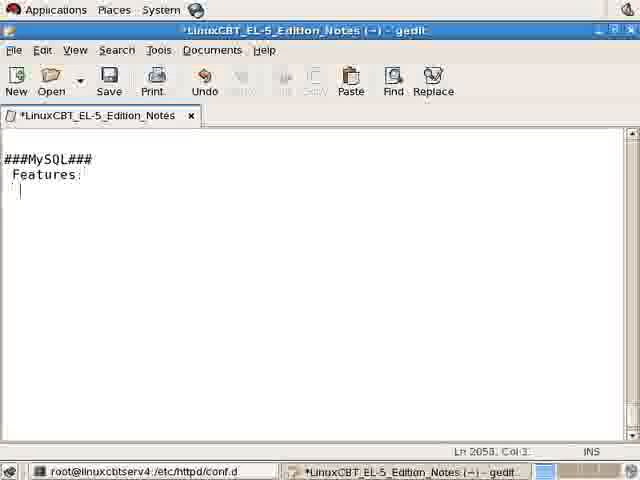
pyautogui.write('1. DBMS Engine')
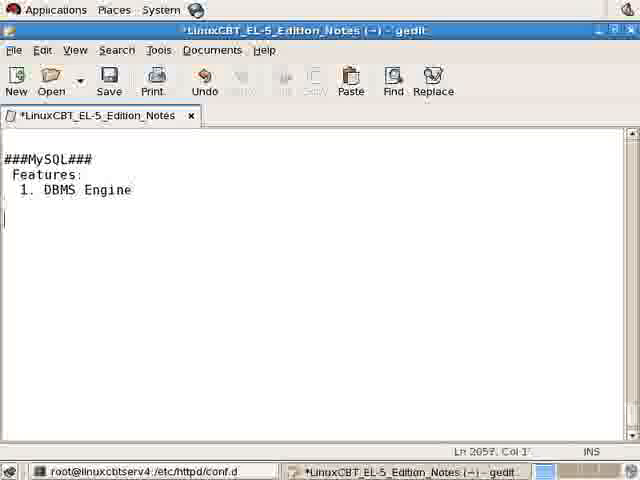
# Add feature 2, 'Compatible with various front-ends:', with ODBC and GUI Management sub-items
pyautogui.write('2.')
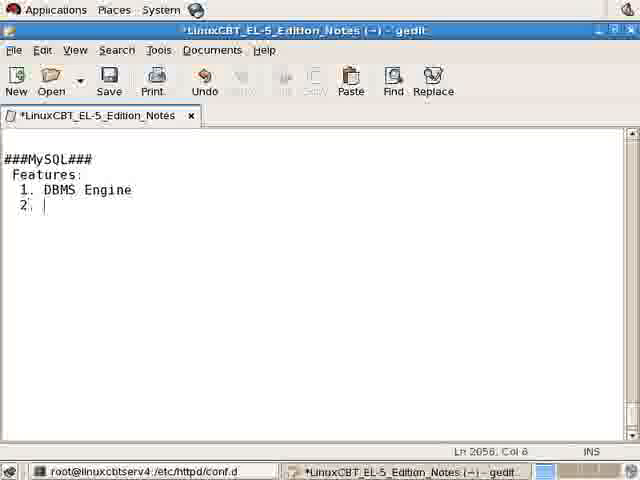
pyautogui.write('Compab')
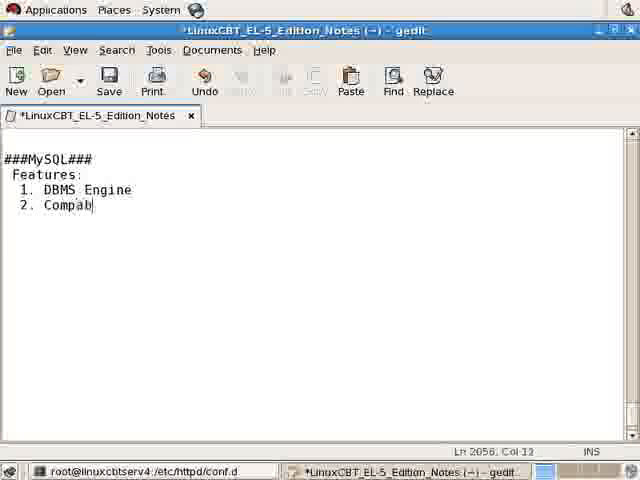
pyautogui.write('til')
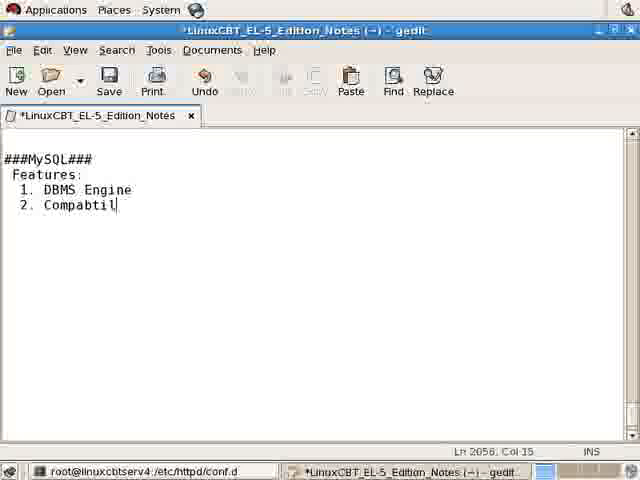
pyautogui.write('ble with vario')
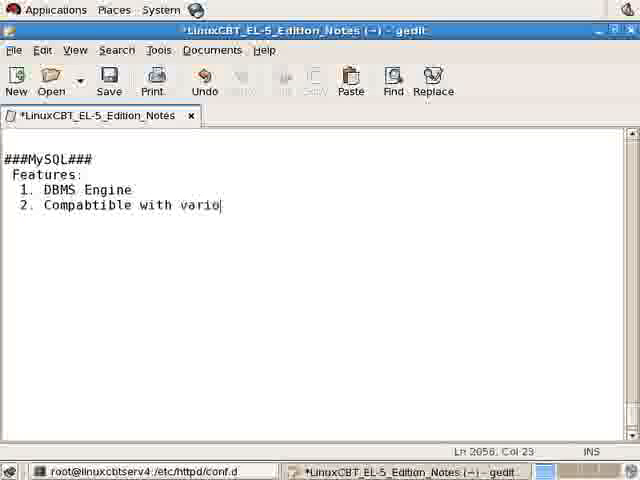
pyautogui.write('us front-e')
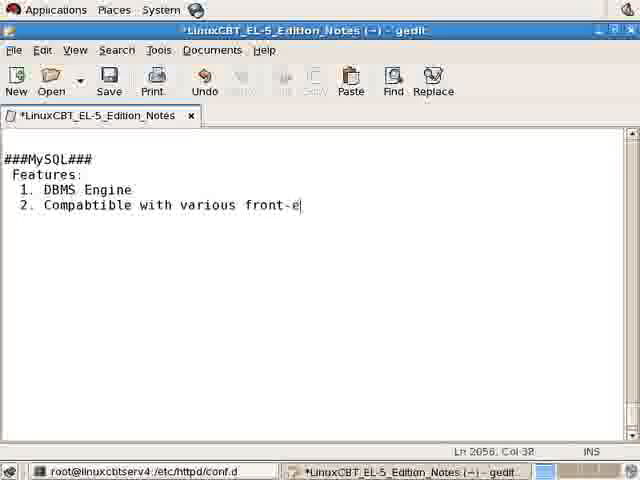
pyautogui.write('nds:')
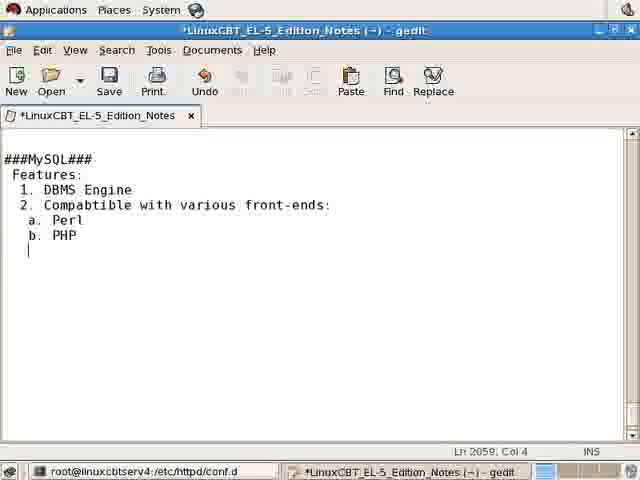
pyautogui.write('c.')
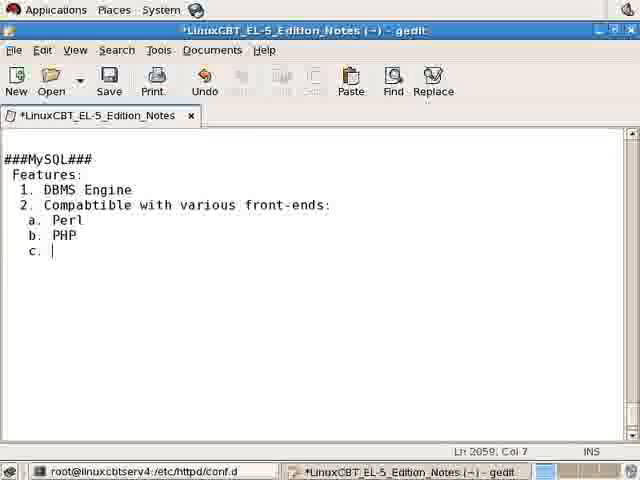
pyautogui.write('U')
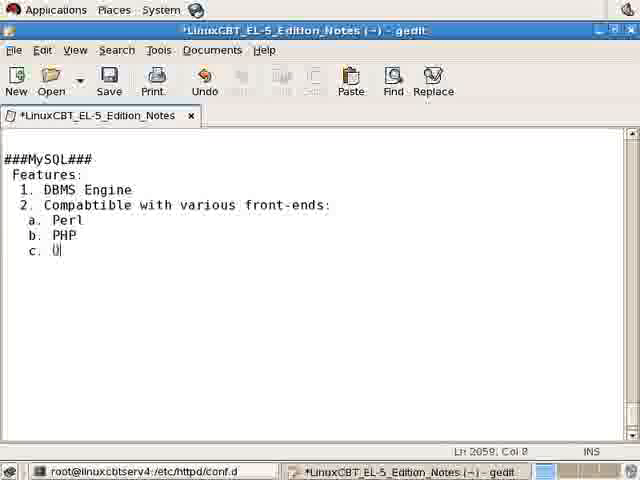
pyautogui.write('DBC')
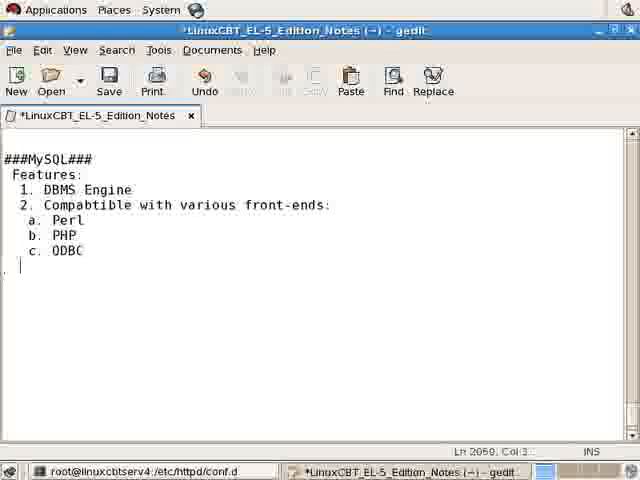
pyautogui.write('d. G')
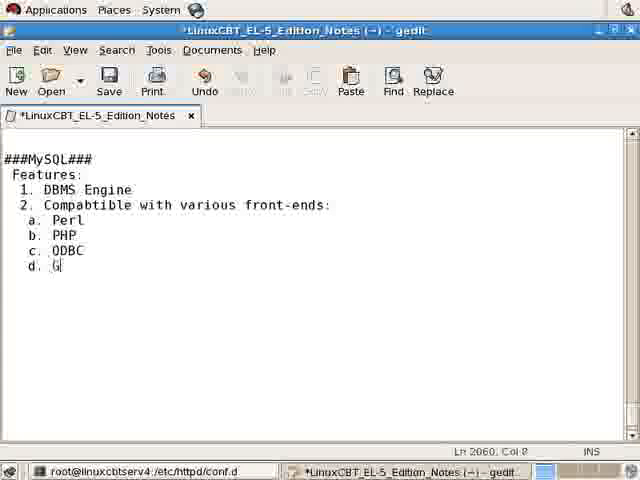
pyautogui.write('GUI Management')
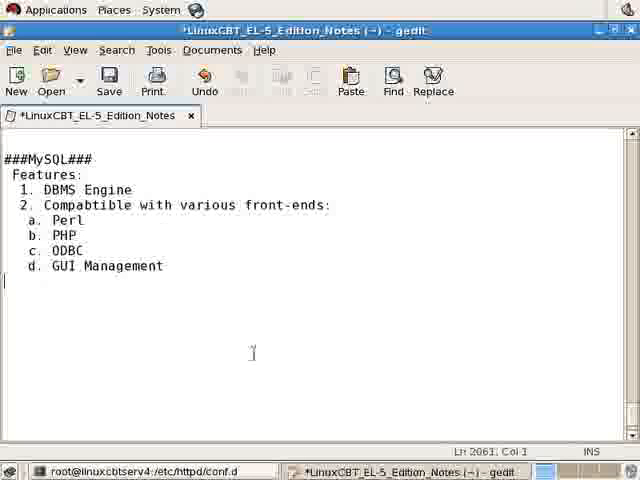
# Type 'Tasks:' and '1. Install MySQL Client & Server', selecting the words Client and Server
pyautogui.write('Tasks:')
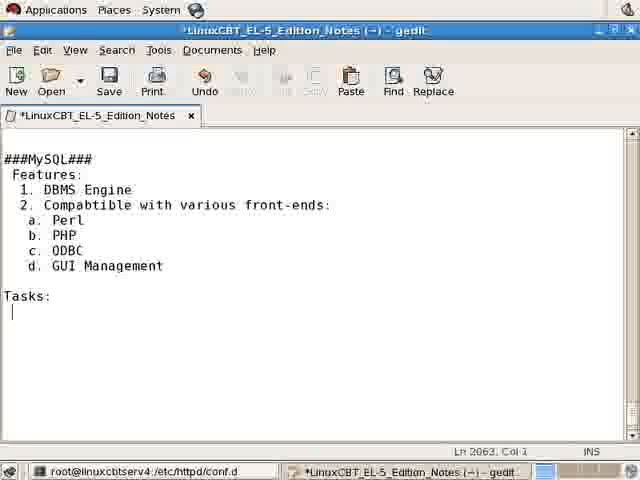
pyautogui.write('1. Install')
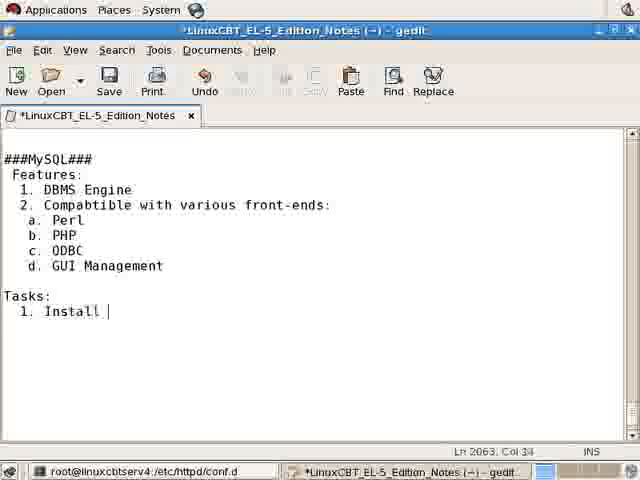
pyautogui.write('MySQL Cl')
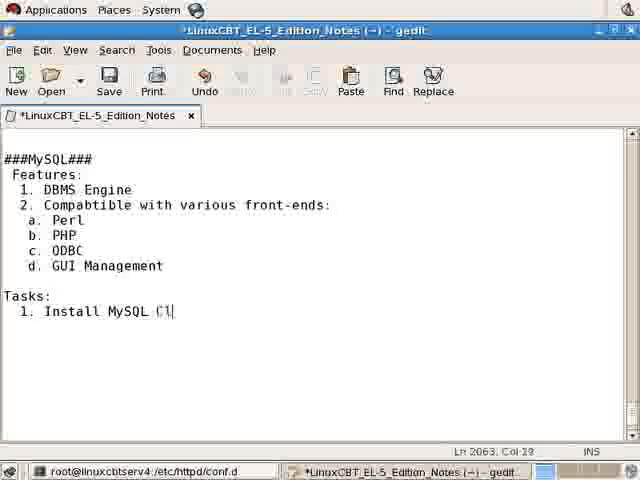
pyautogui.write('ient &')
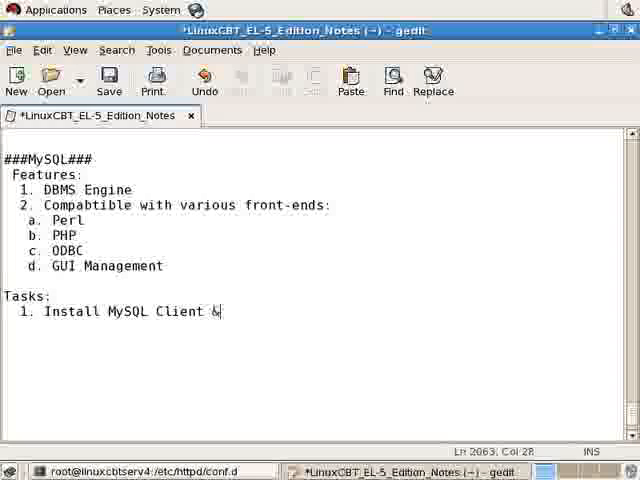
pyautogui.write('Server')
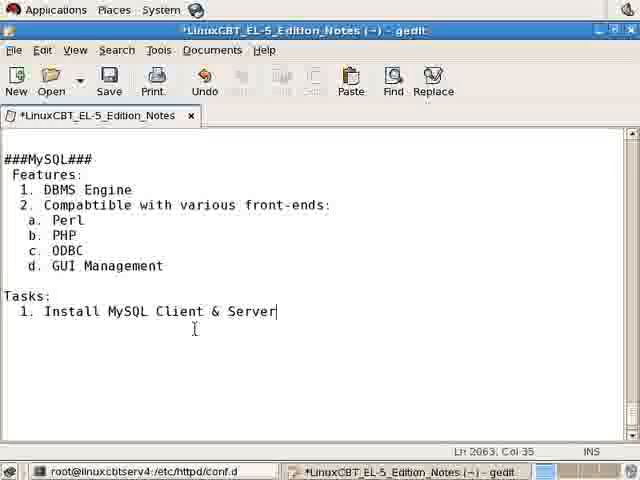
pyautogui.doubleClick(180, 311)
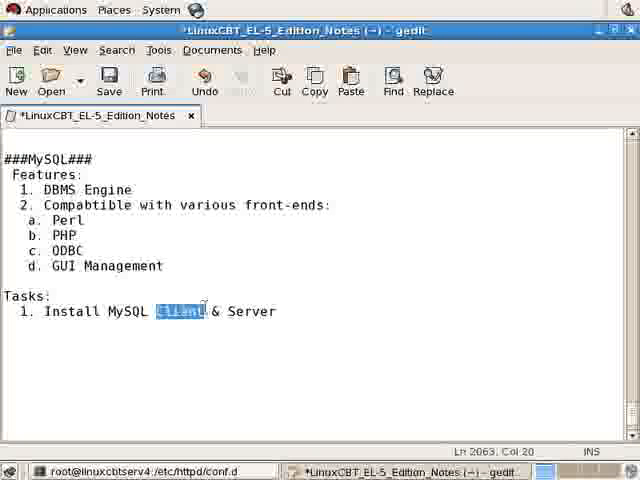
pyautogui.doubleClick(253, 311)
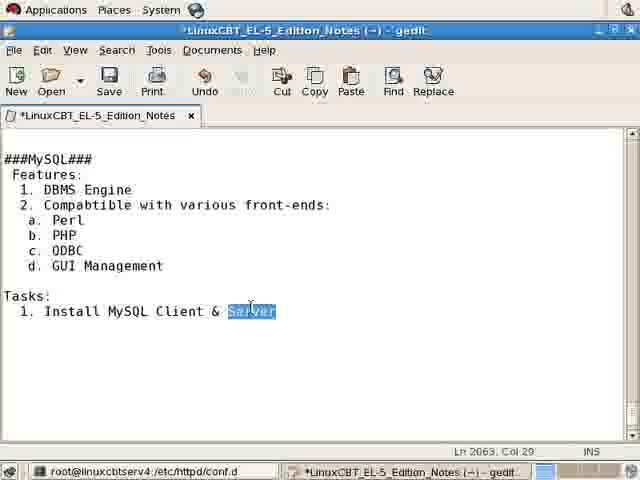
pyautogui.moveTo(240, 320)
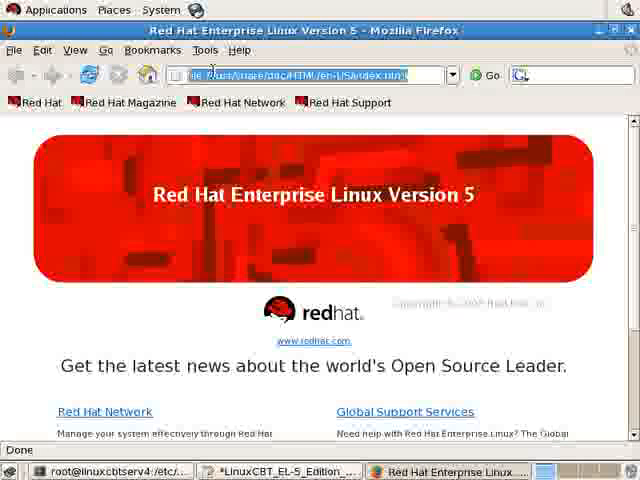
pyautogui.write('http://')
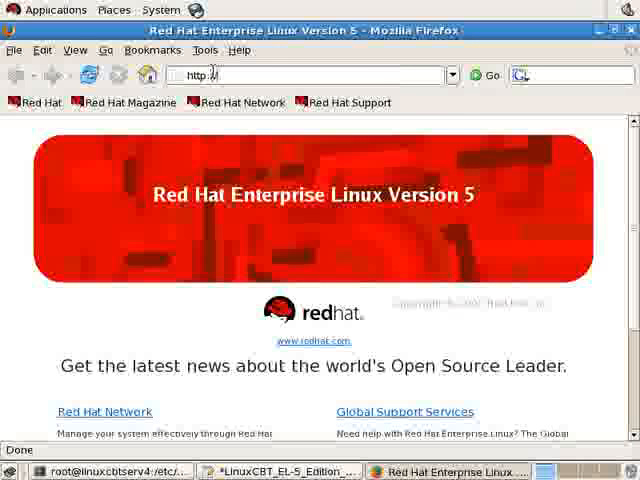
pyautogui.write('http://192.168.75.100/RH5/i386/Server/')
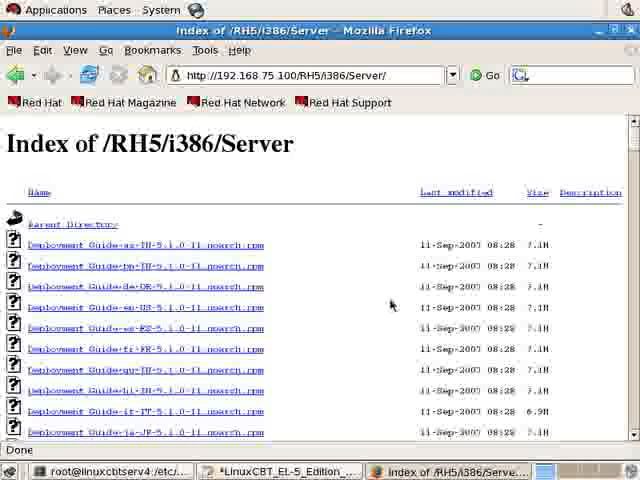
pyautogui.write('mysql')
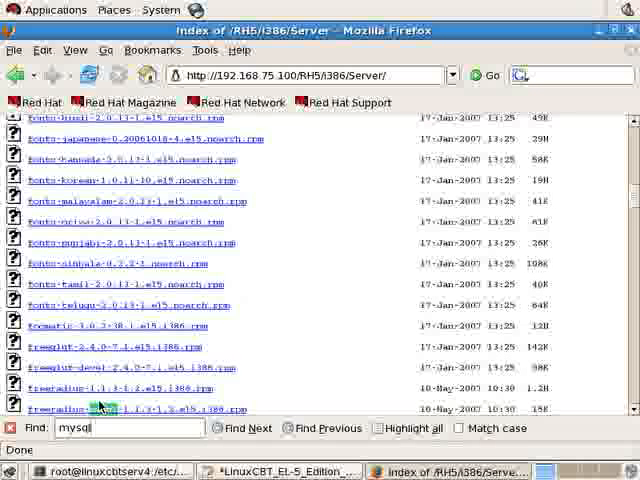
# Scroll the Server index down to the mysql-5.0.22 rpm package entries
pyautogui.scroll(-3)
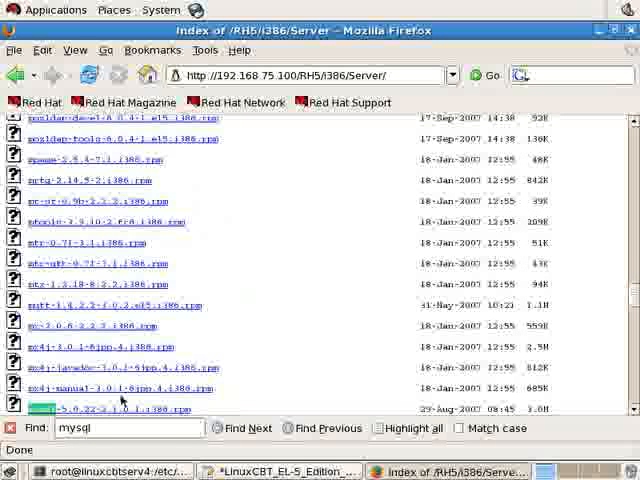
pyautogui.scroll(-3)
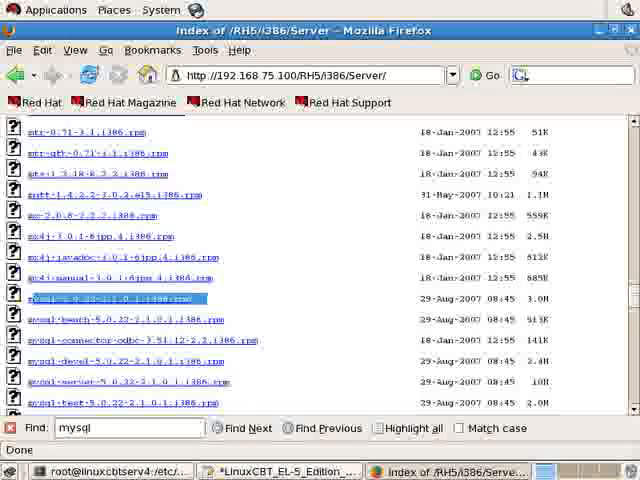
pyautogui.moveTo(415, 415)
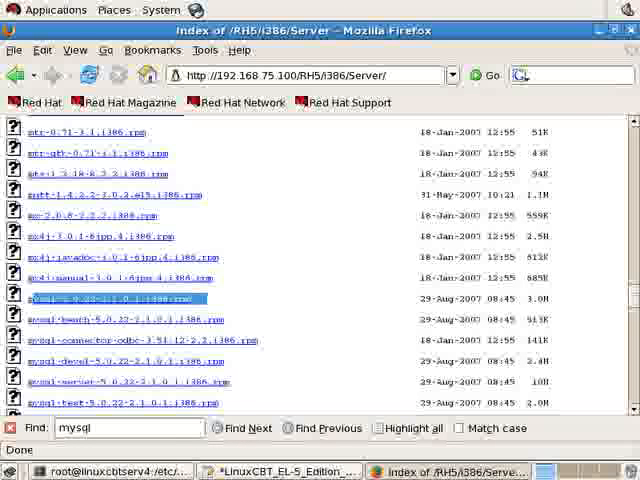
pyautogui.moveTo(335, 295)
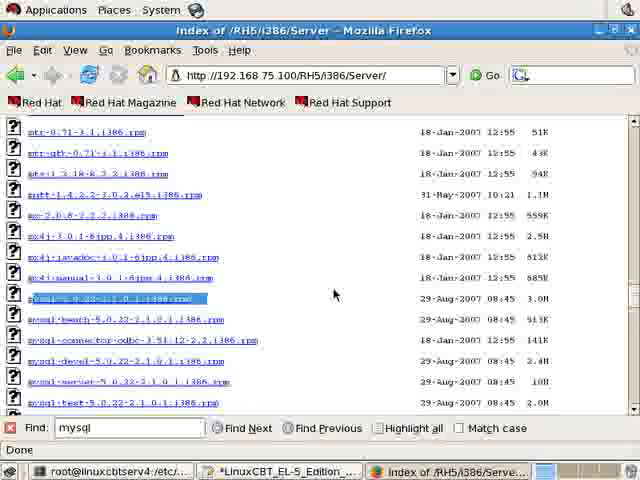
pyautogui.moveTo(66, 361)
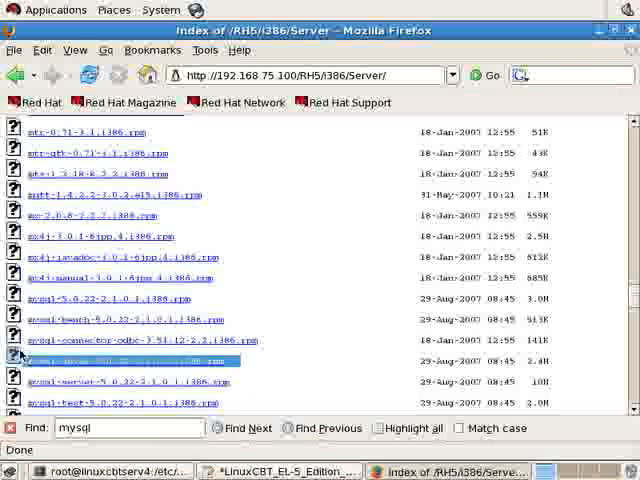
pyautogui.moveTo(175, 375)
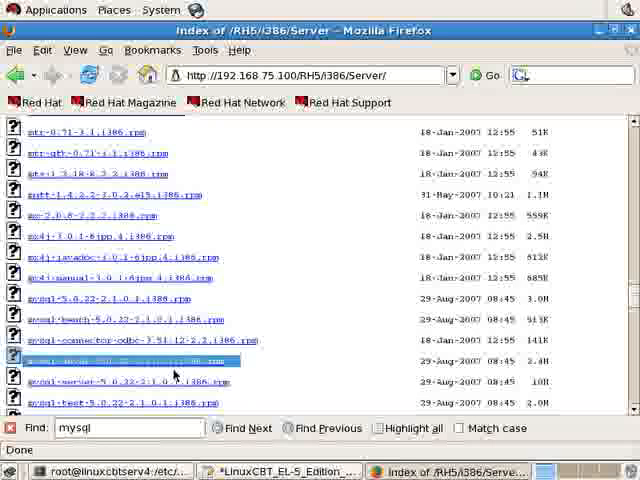
pyautogui.moveTo(248, 362)
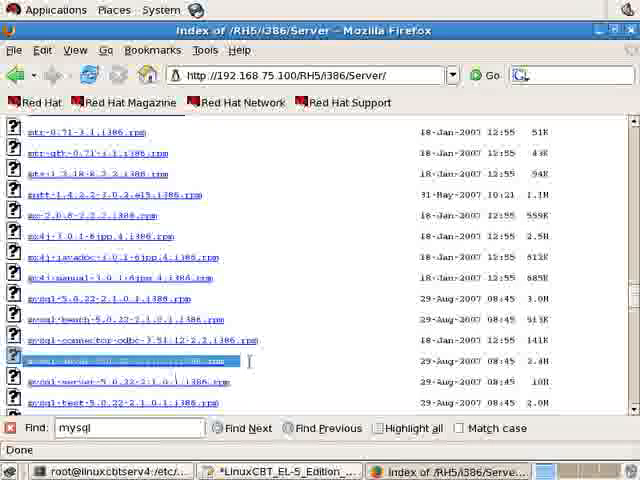
pyautogui.moveTo(260, 378)
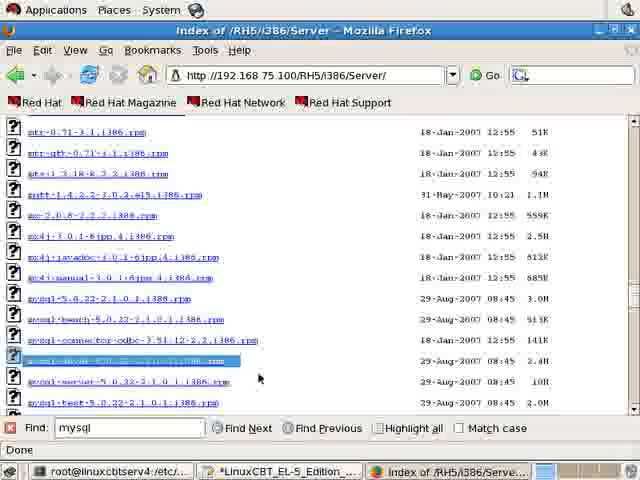
pyautogui.scroll(-3)
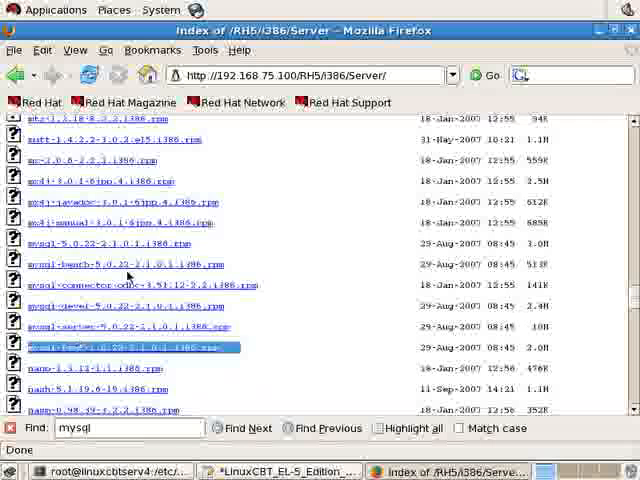
pyautogui.click(247, 428)
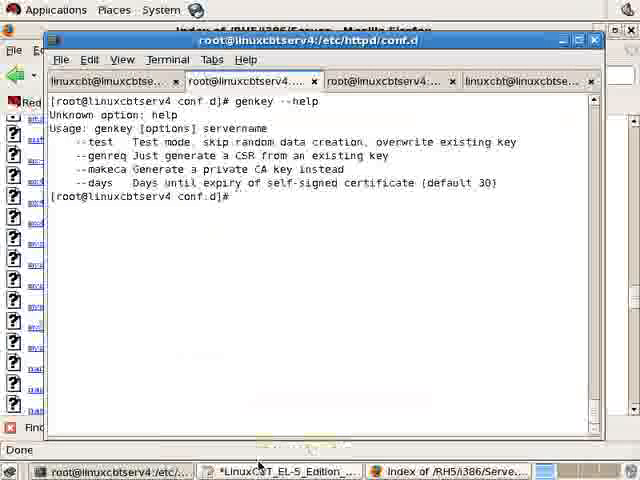
# Go home, clear the screen, and install the mysql package with 'yum -y install mysql'
pyautogui.write('cl')
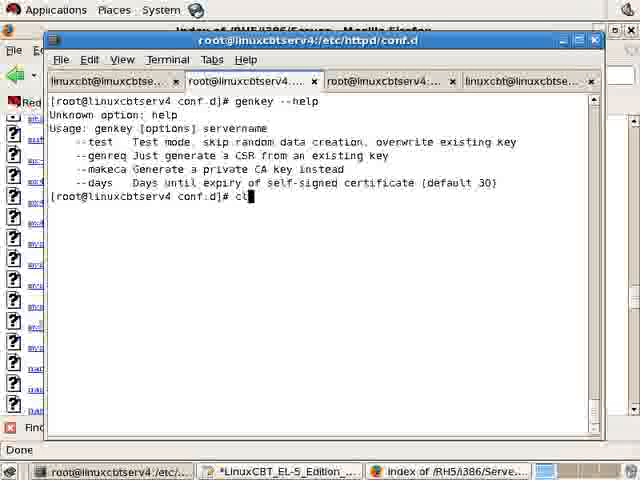
pyautogui.press('Return')
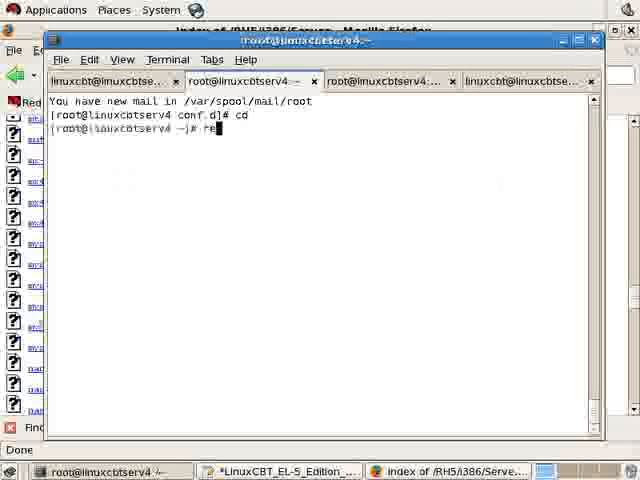
pyautogui.press('Return')
pyautogui.write('yum ')
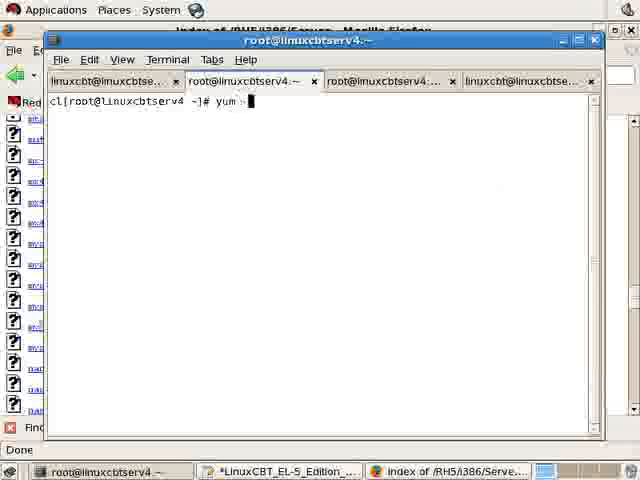
pyautogui.write('-y install mys')
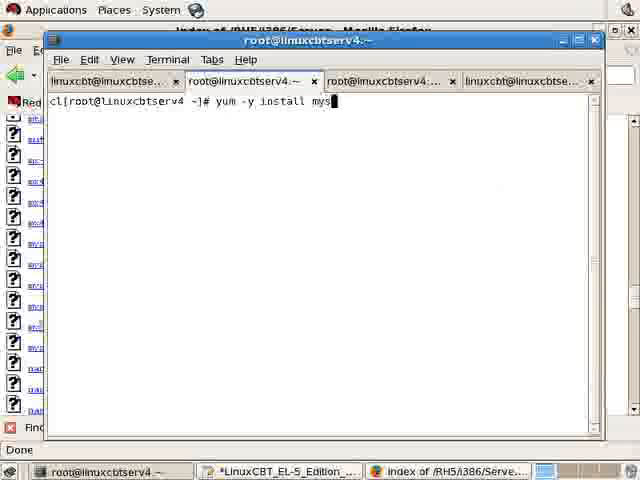
pyautogui.press('Return')
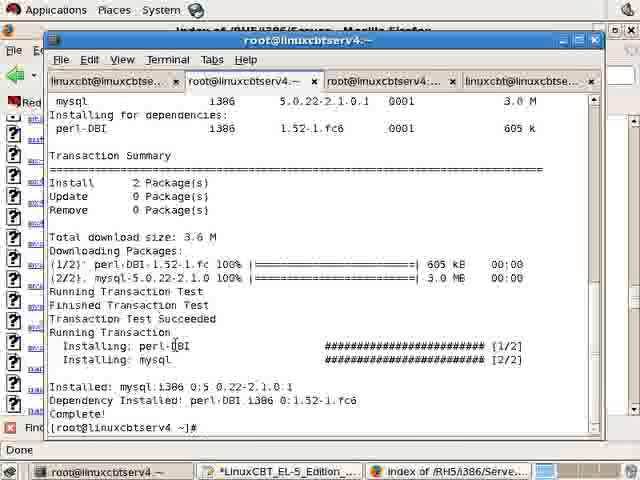
# Confirm mysql is installed with 'rpm -qa | grep mysql' and list its files with 'rpm -ql mysql'
pyautogui.write('rpm -qa | grep mys')
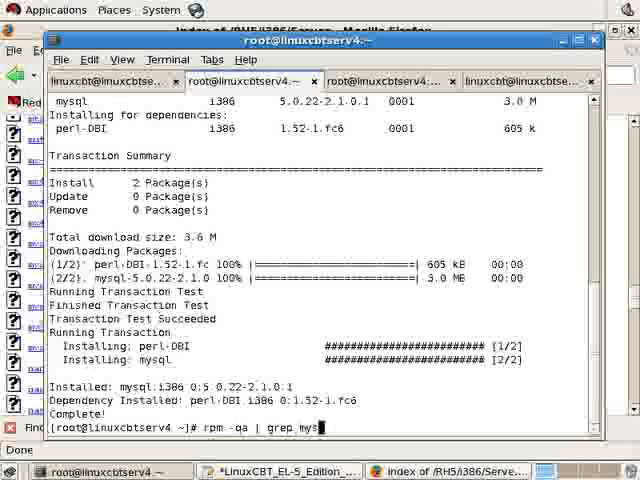
pyautogui.press('Return')
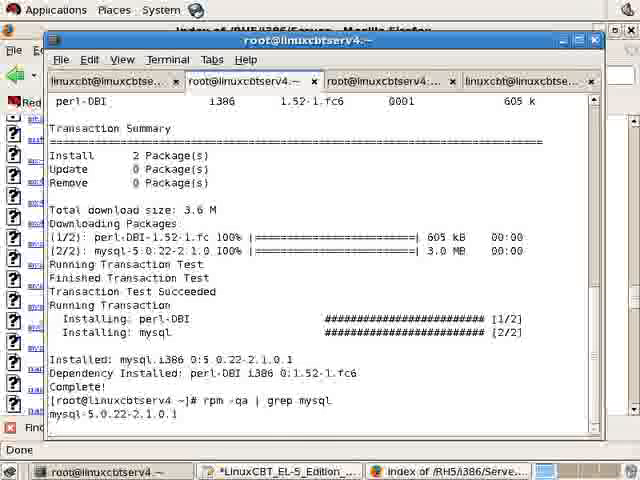
pyautogui.write('r')
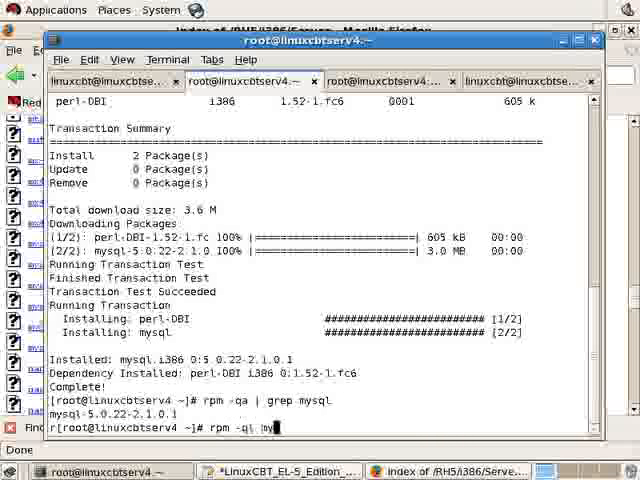
pyautogui.press('Return')
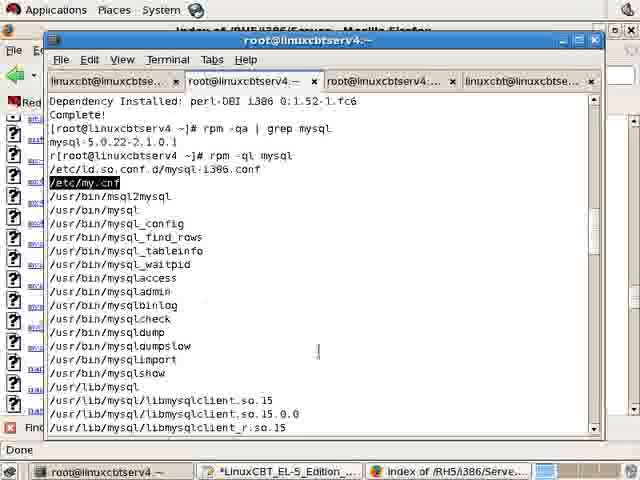
pyautogui.click(280, 470)
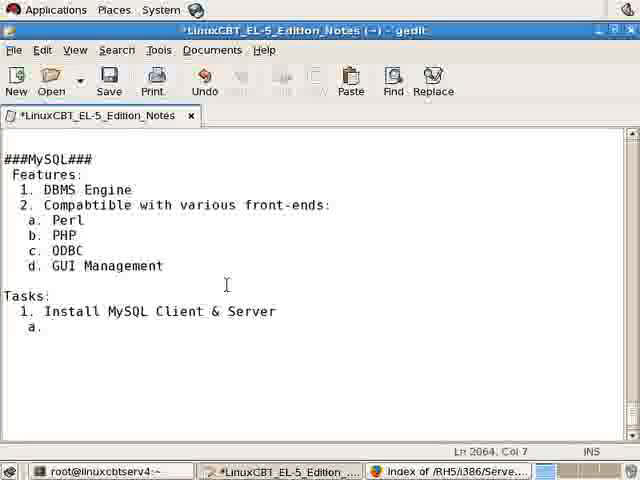
# Note 'yum -y install mysql' and '/etc/my.cnf = primary config file' under the install task
pyautogui.write('yum')
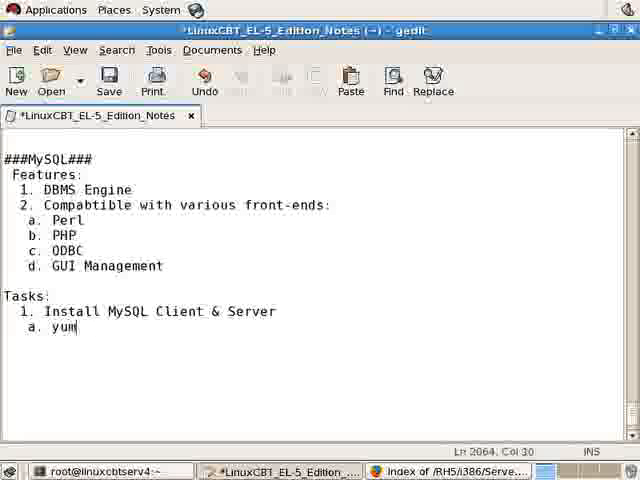
pyautogui.write('-y install mys')
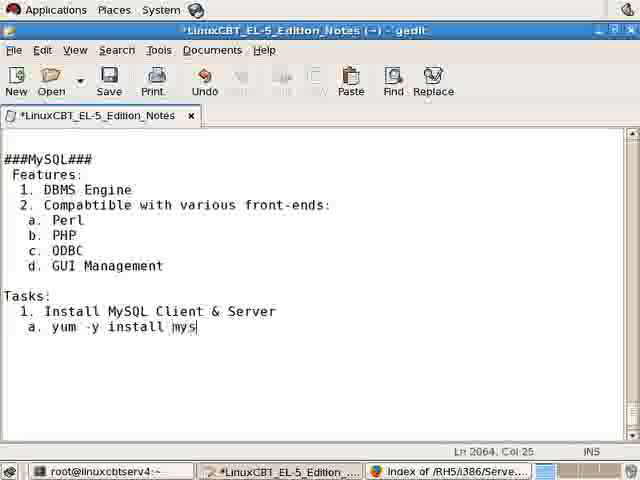
pyautogui.write('ql')
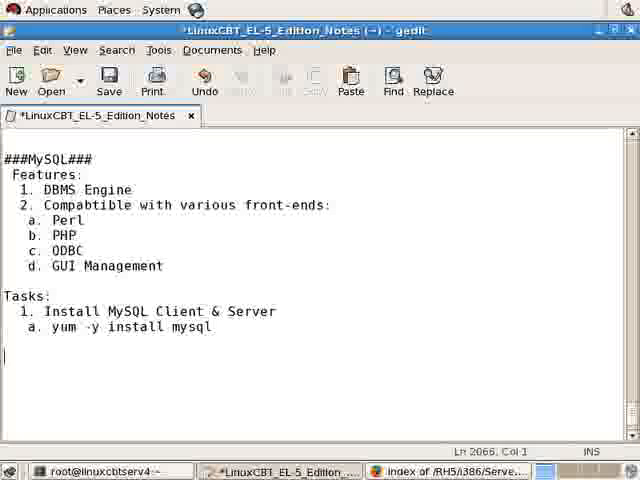
pyautogui.write('/etc/my.cnf')
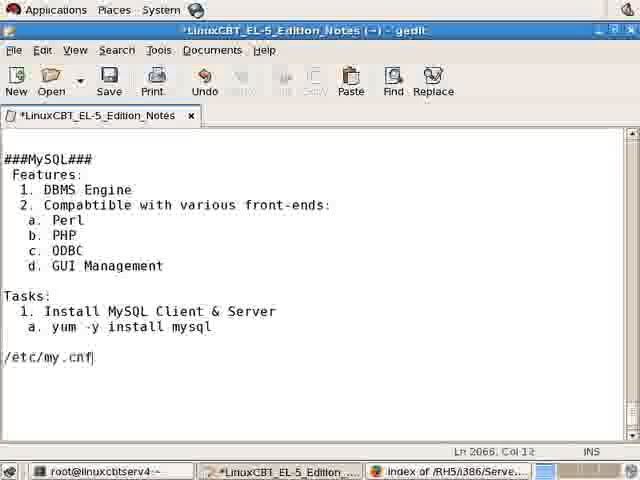
pyautogui.write('= primary conf')
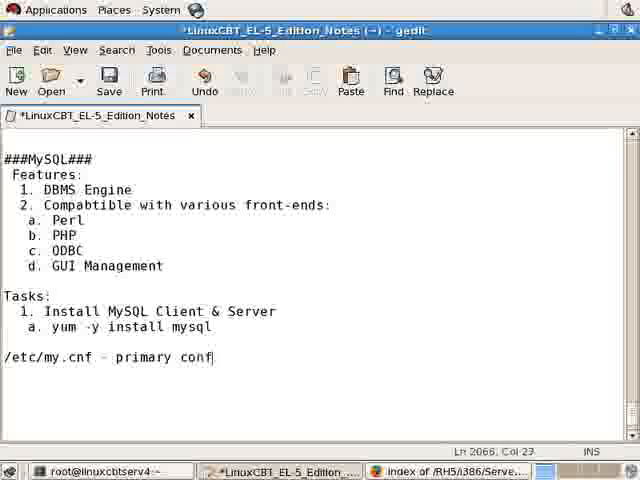
pyautogui.write('ig file')
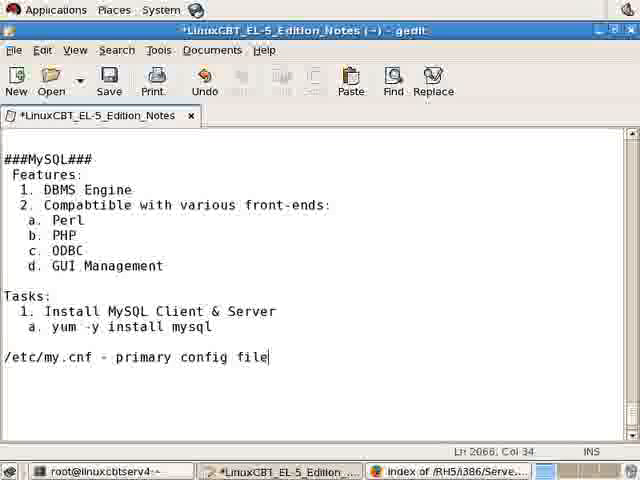
pyautogui.click(108, 471)
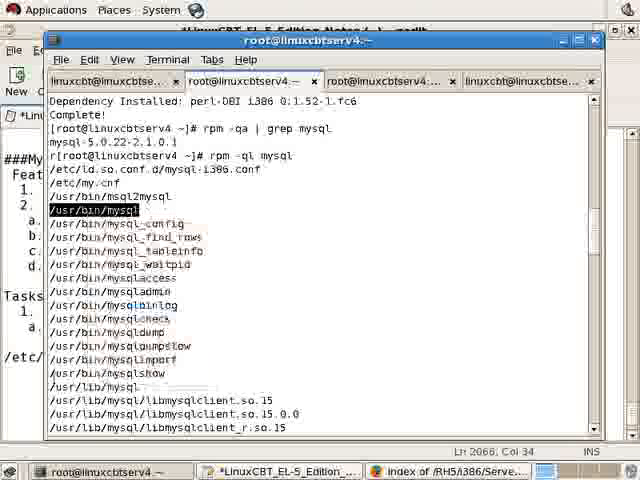
# Note '/usr/bin/mysql - primary client used to interact with the server' and mysqladmin as primary admin
pyautogui.click(288, 470)
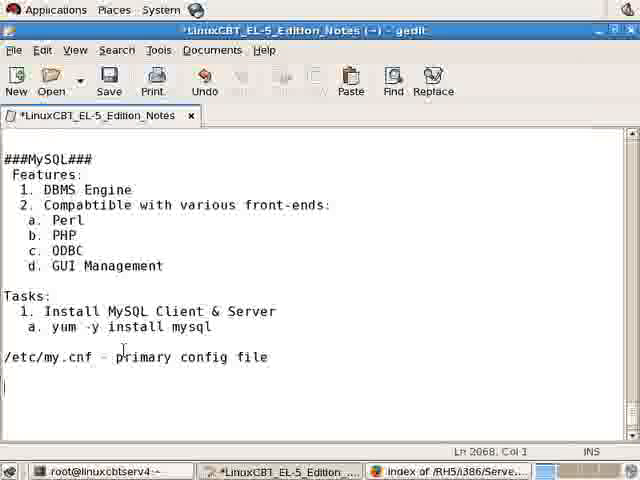
pyautogui.write('/usr/bin/mysql - prma')
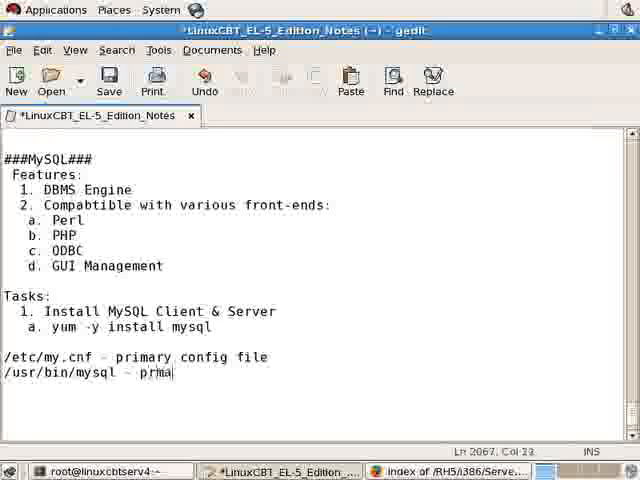
pyautogui.write('ary')
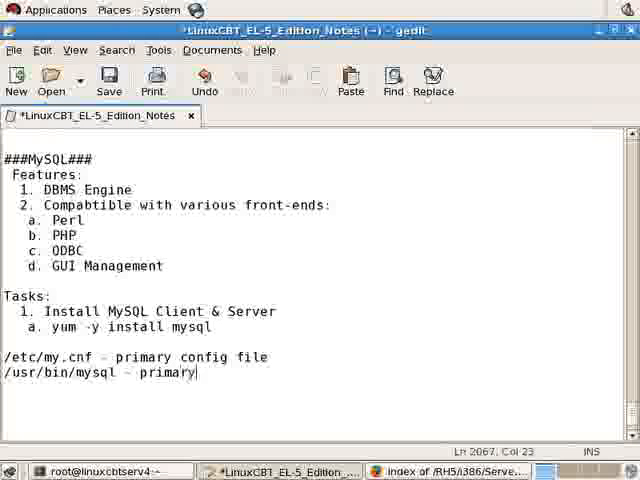
pyautogui.write('client used to')
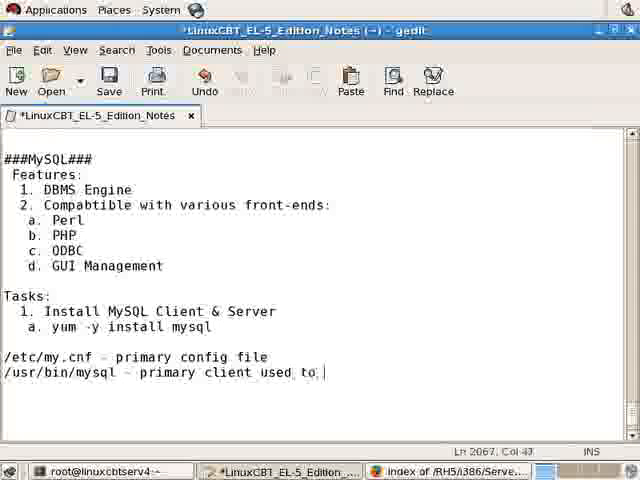
pyautogui.write('interact with th')
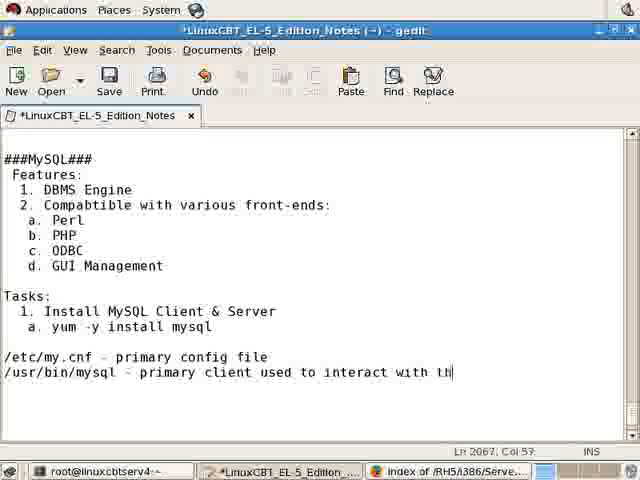
pyautogui.write('e server')
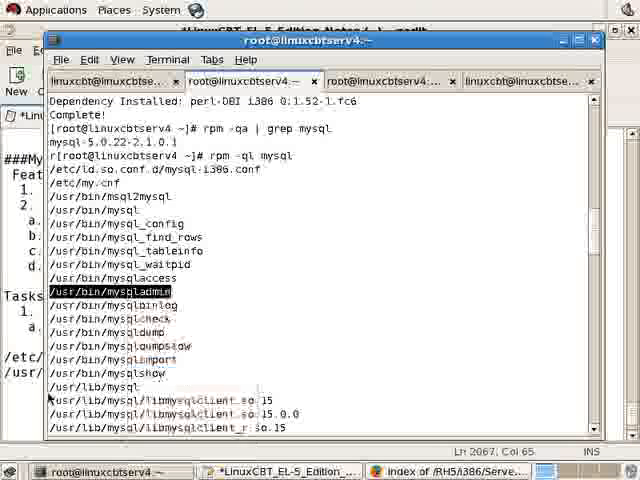
pyautogui.click(283, 470)
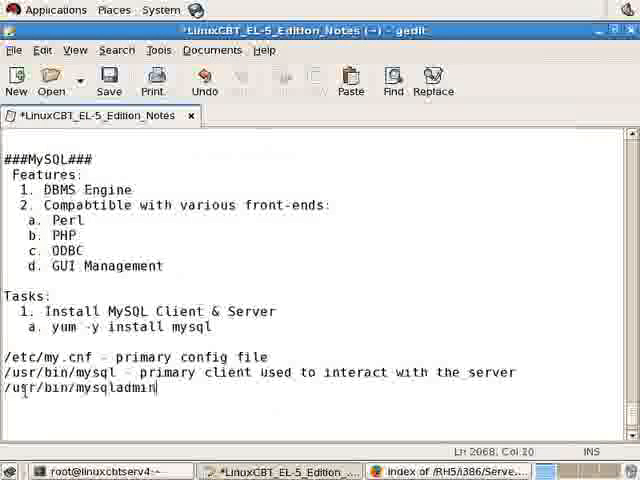
pyautogui.write('=')
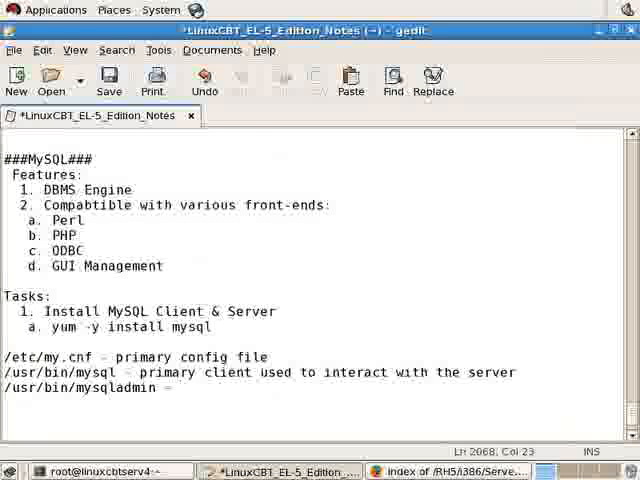
pyautogui.write('primary admin')
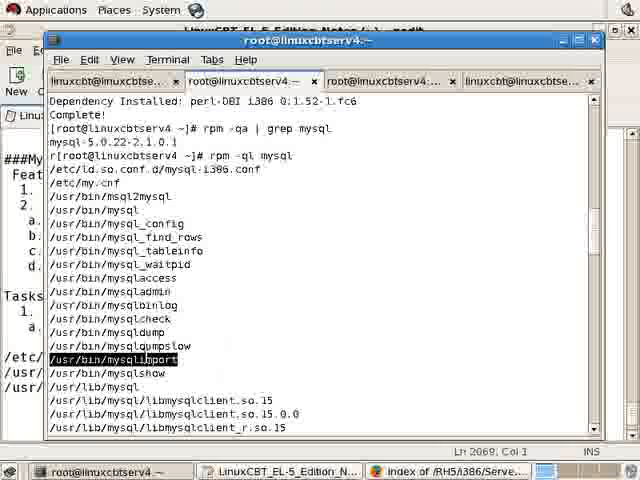
pyautogui.moveTo(221, 346)
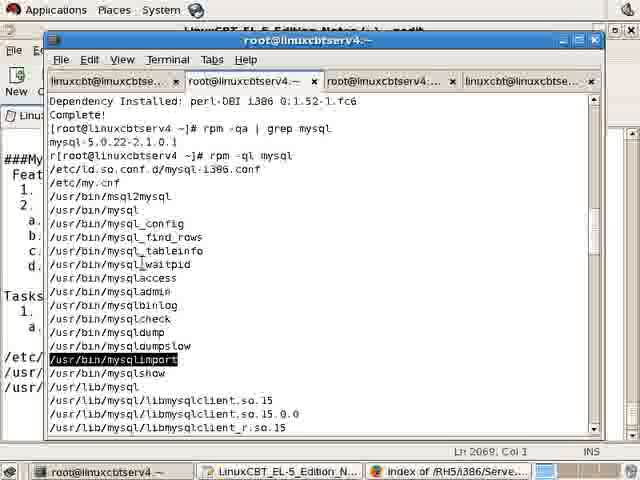
pyautogui.scroll(-3)
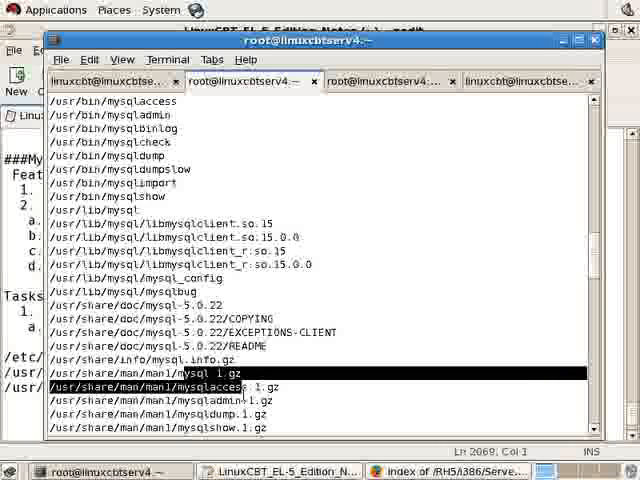
pyautogui.scroll(-3)
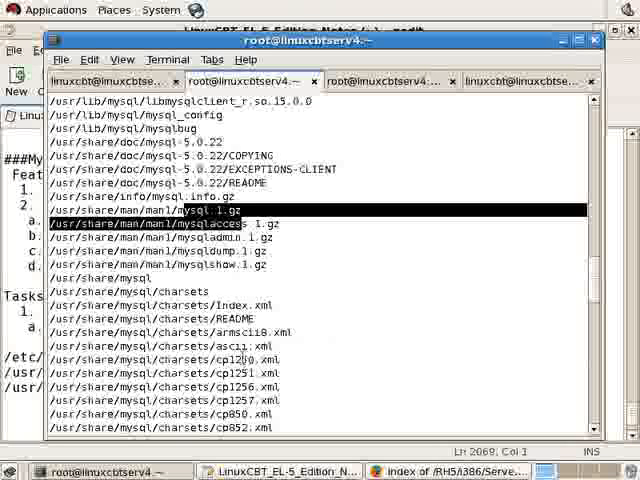
pyautogui.scroll(-3)
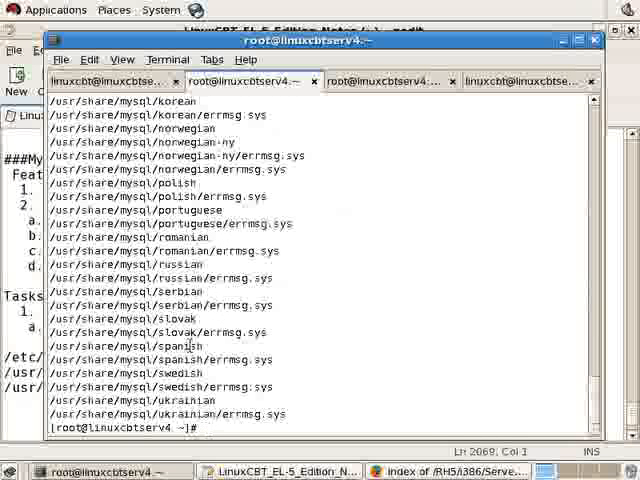
# Tab-complete 'mysql' to list its utilities, then run 'mysql -u root'
pyautogui.write('mysql')
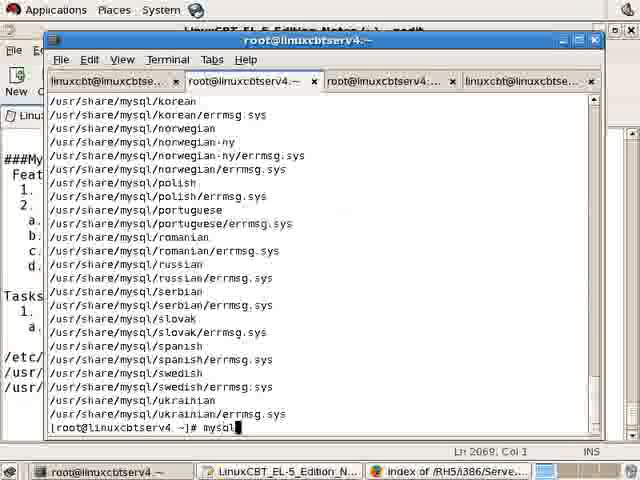
pyautogui.press('Tab')
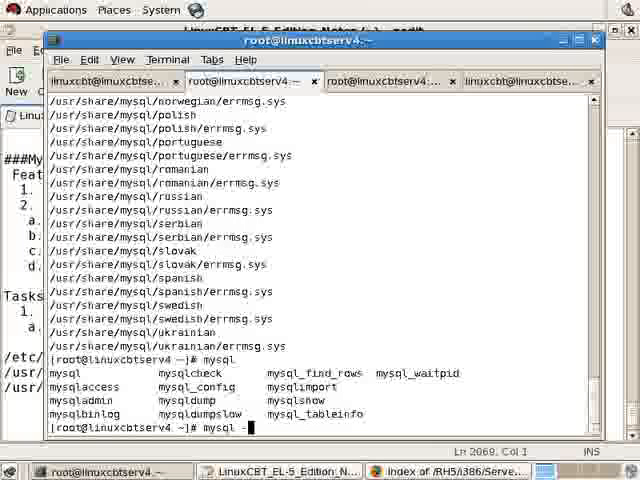
pyautogui.write('-u root')
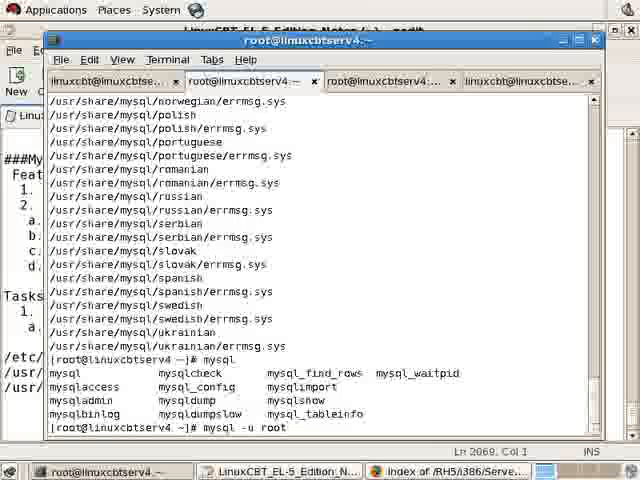
pyautogui.press('Return')
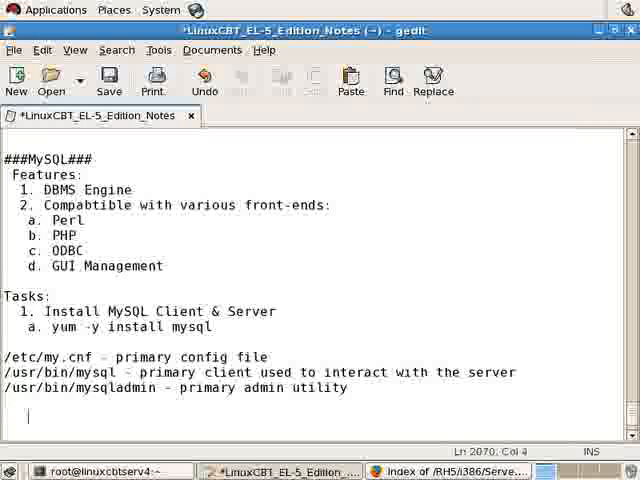
# Type the task line 'b. yum -y install mysql-server' in the notes
pyautogui.write('b. y')
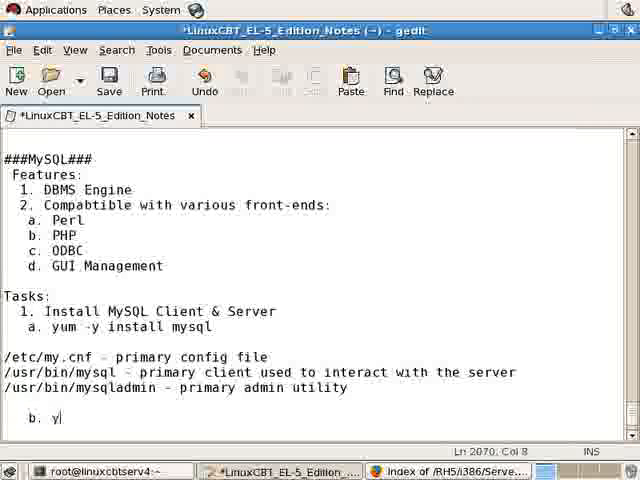
pyautogui.write('um -y')
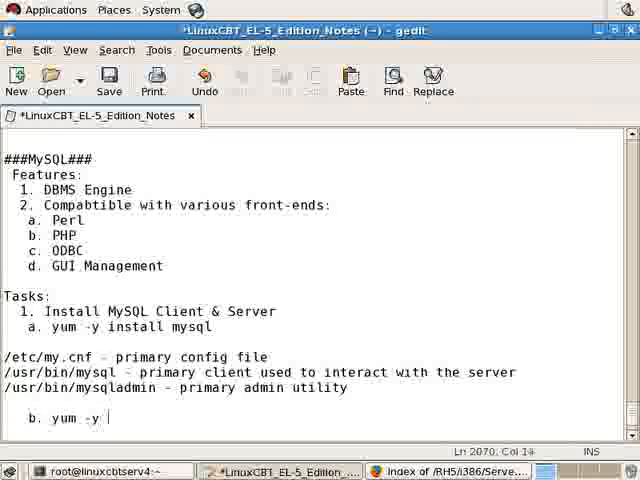
pyautogui.write('install mysql-ser')
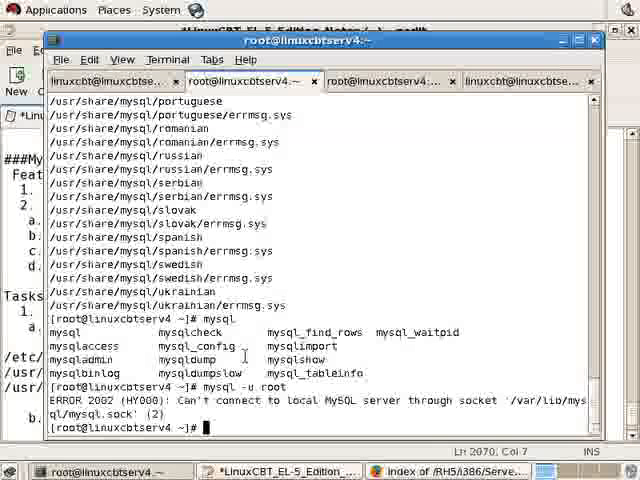
# Run 'yum -y install mysql-server' and scroll through the install output
pyautogui.write('yum -y install mysql-server')
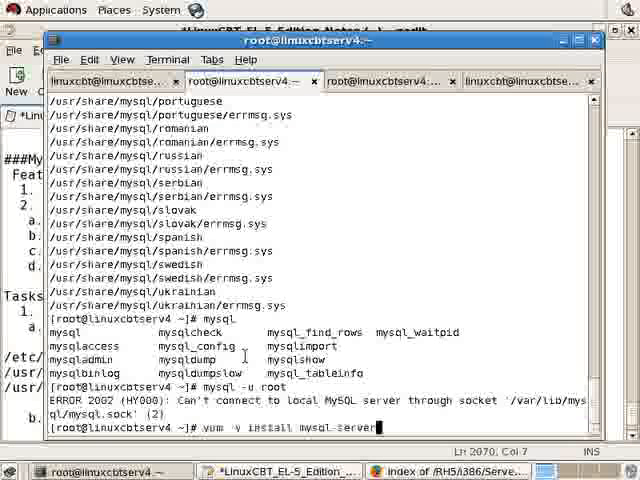
pyautogui.press('Return')
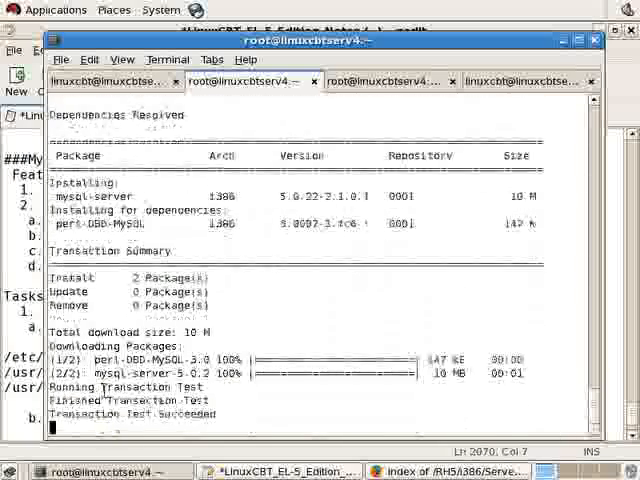
pyautogui.scroll(-3)
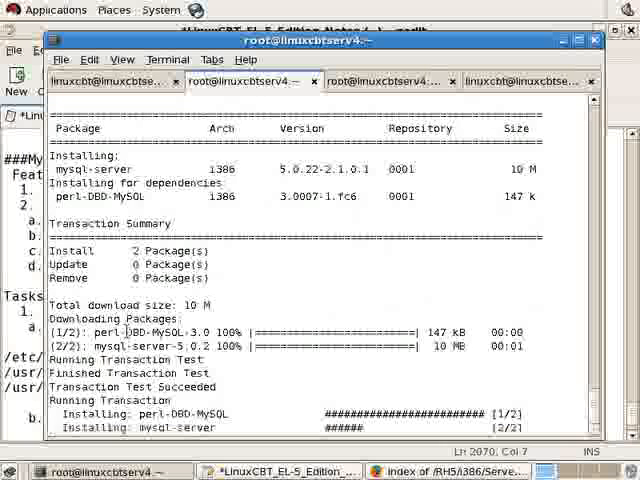
pyautogui.scroll(-3)
pyautogui.write('r')
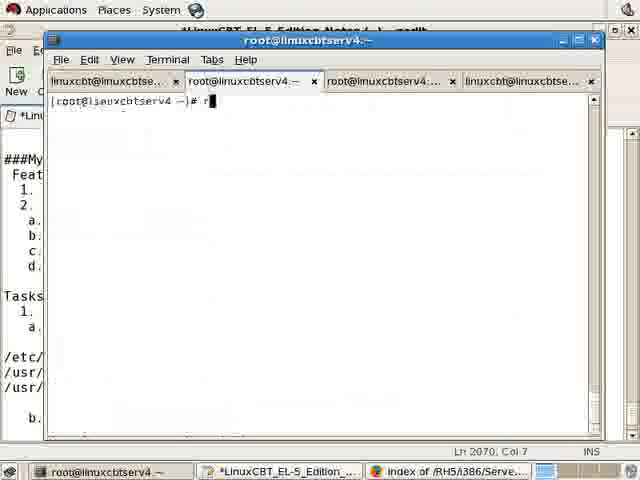
# List the mysql-server package files with rpm -ql, reviewing the mysqld and mysqlhotcopy entries
pyautogui.write('pm -ql mysql')
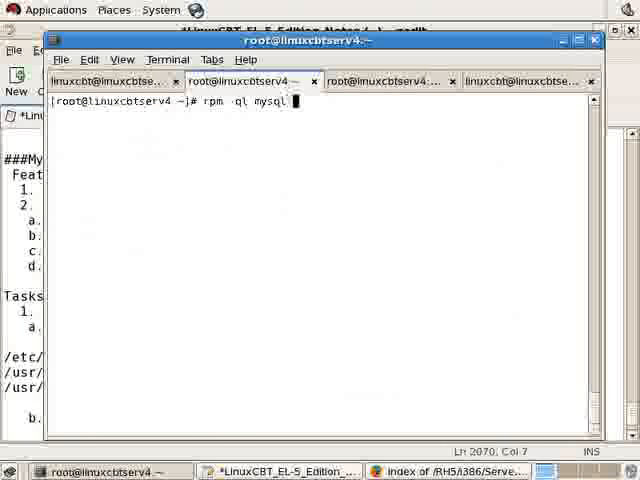
pyautogui.press('Return')
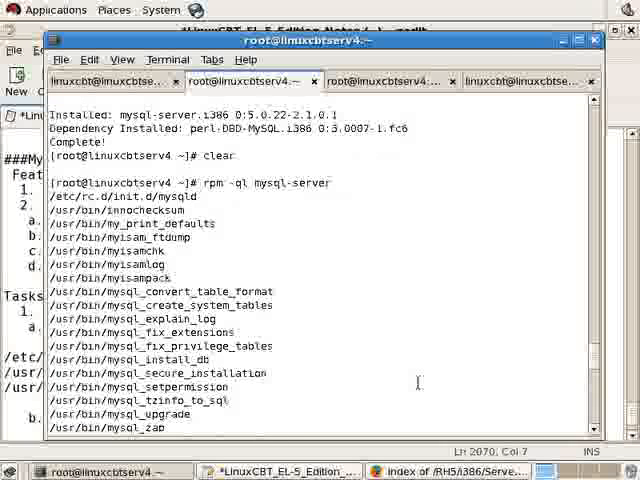
pyautogui.doubleClick(130, 198)
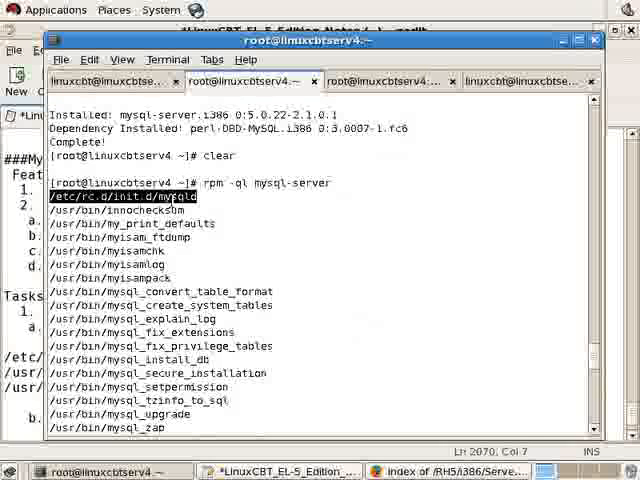
pyautogui.moveTo(215, 237)
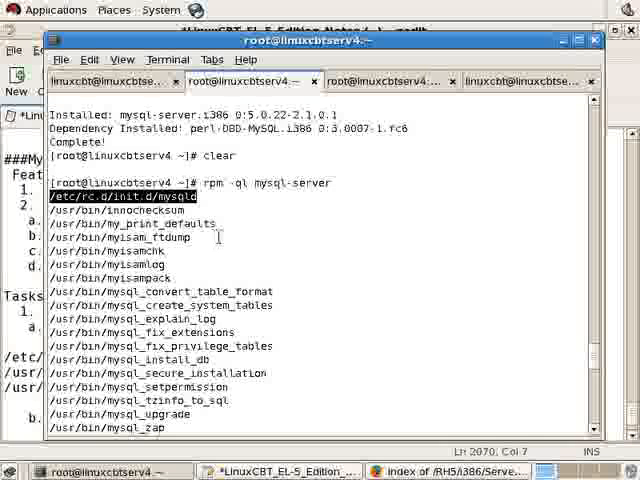
pyautogui.scroll(-3)
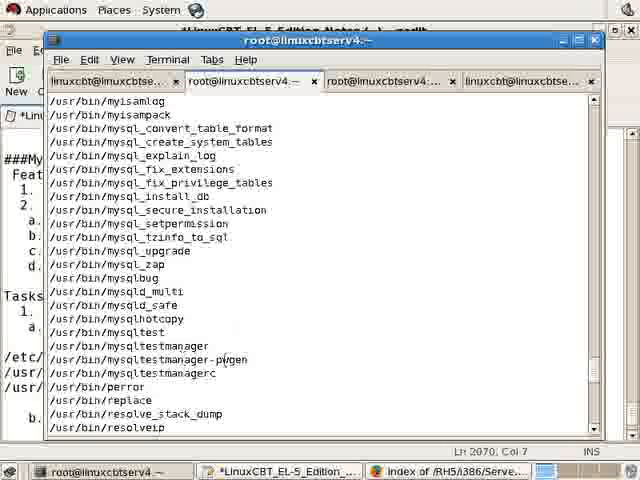
pyautogui.scroll(-3)
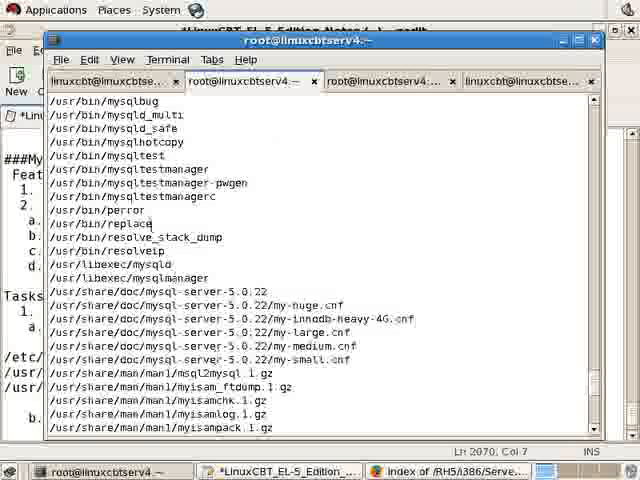
pyautogui.doubleClick(110, 142)
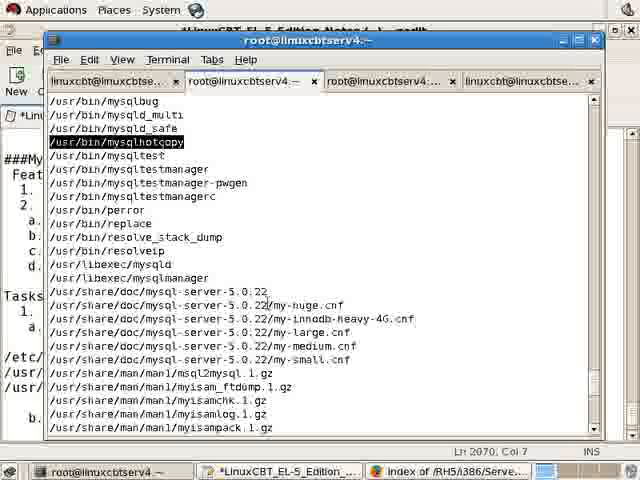
pyautogui.scroll(-3)
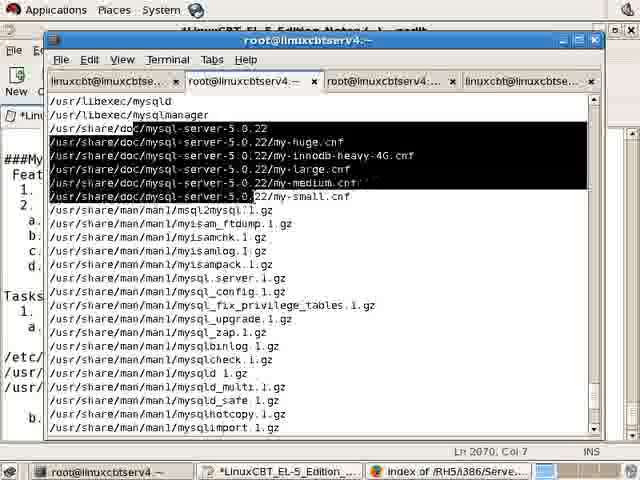
pyautogui.scroll(-3)
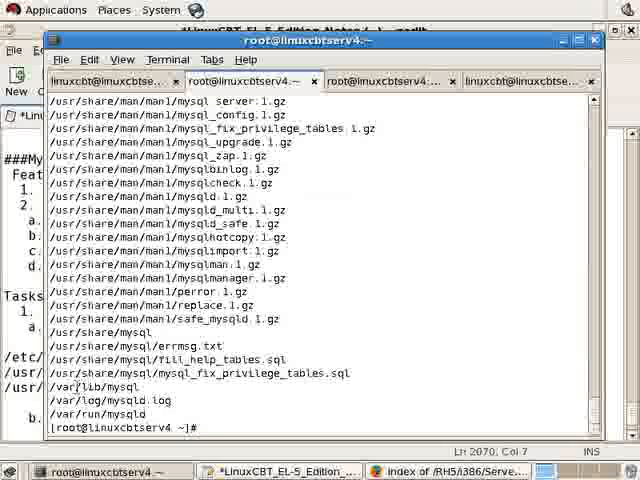
# Confirm /var/lib/mysql is still empty with ls -ltr
pyautogui.write('ls -ltr /var/lib/')
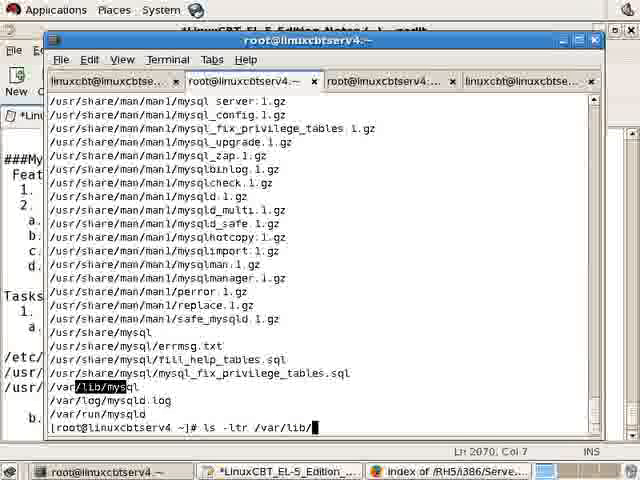
pyautogui.press('Return')
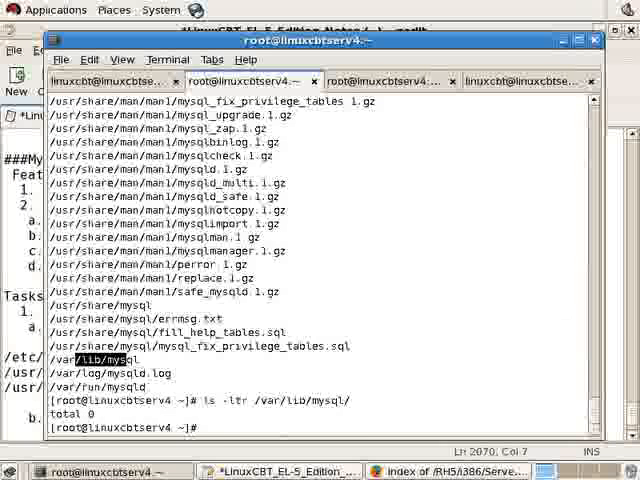
pyautogui.scroll(3)
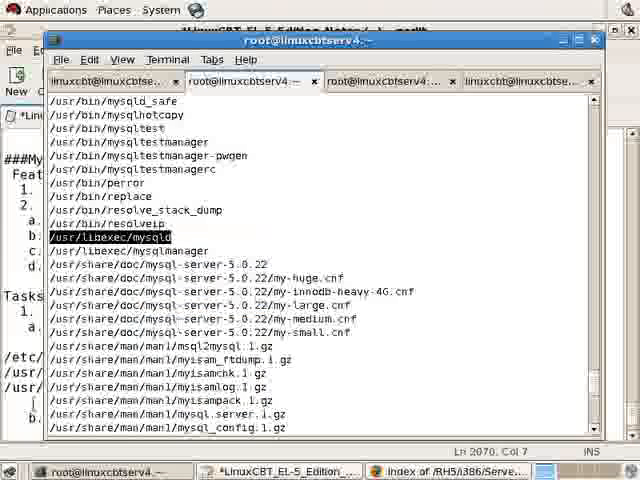
# Add the line '/usr/libexec/mysqld - DBMS engine' to the MySQL notes and save
pyautogui.click(288, 470)
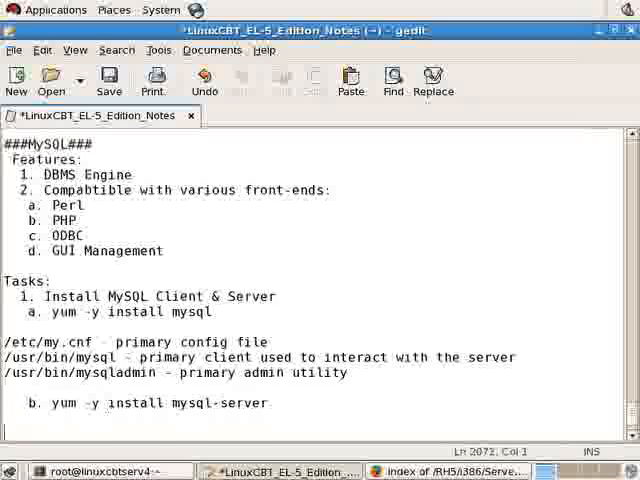
pyautogui.write('/usr/libexec/mysqld -')
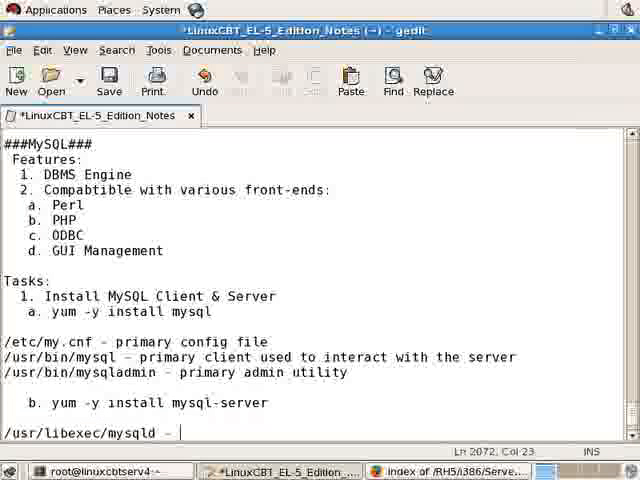
pyautogui.write('DBMS engine')
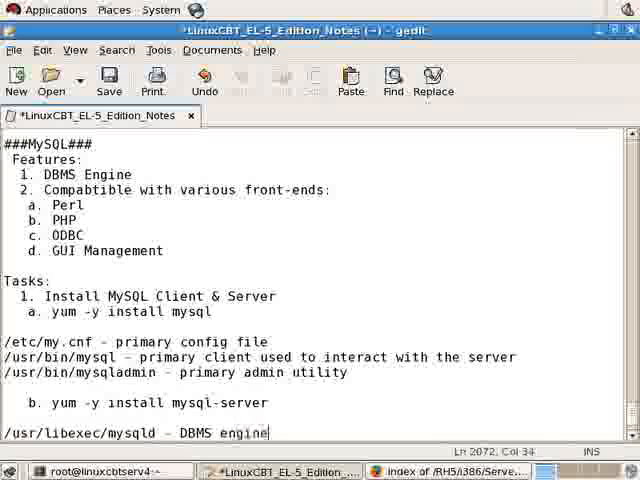
pyautogui.press('ctrl+s')
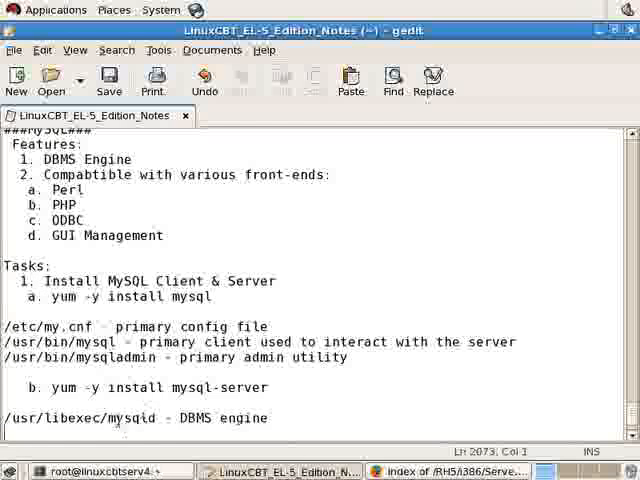
pyautogui.doubleClick(119, 418)
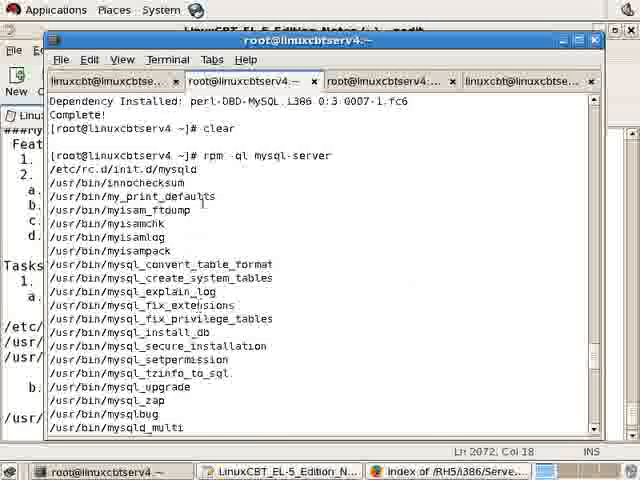
# Run 'service mysqld start' so MySQL initializes its database tables and starts OK
pyautogui.scroll(-3)
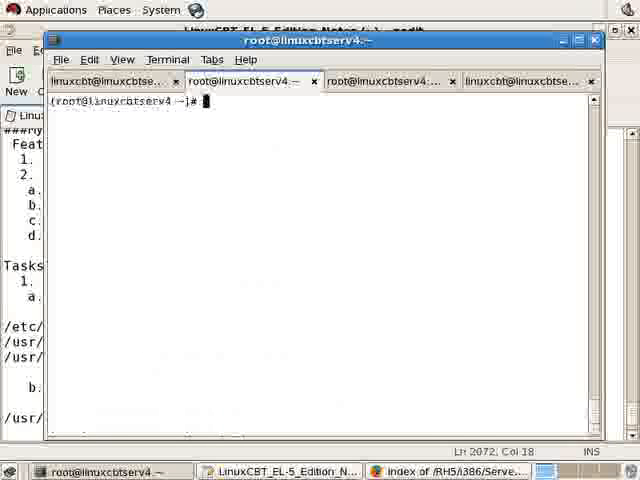
pyautogui.write('service mysqld star')
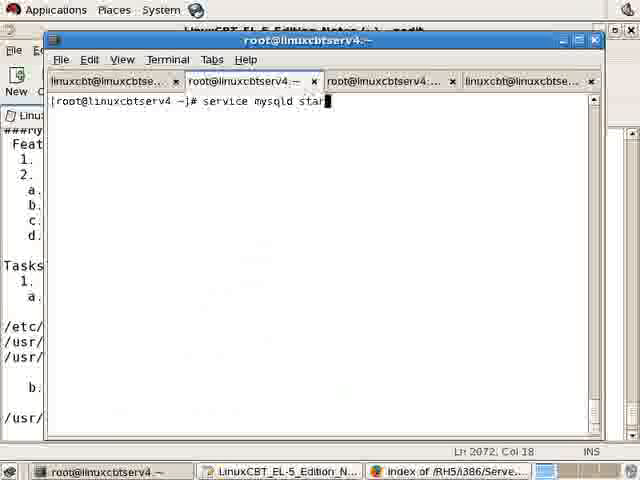
pyautogui.press('Return')
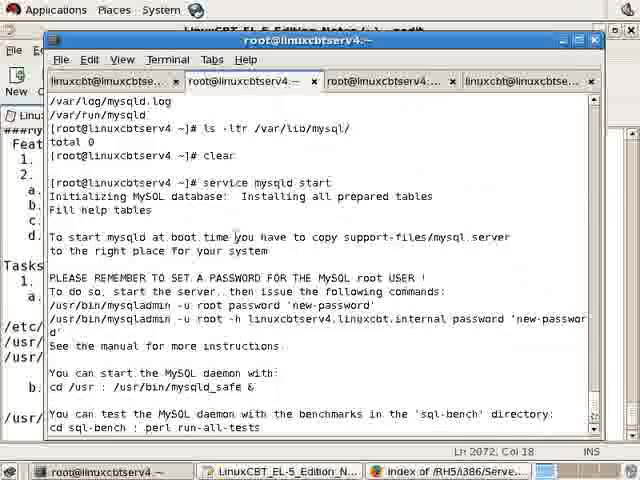
pyautogui.doubleClick(160, 196)
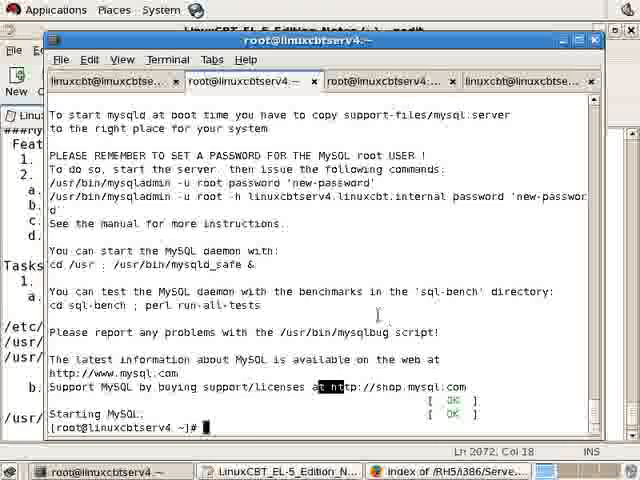
pyautogui.write('ps -ef | grep mys')
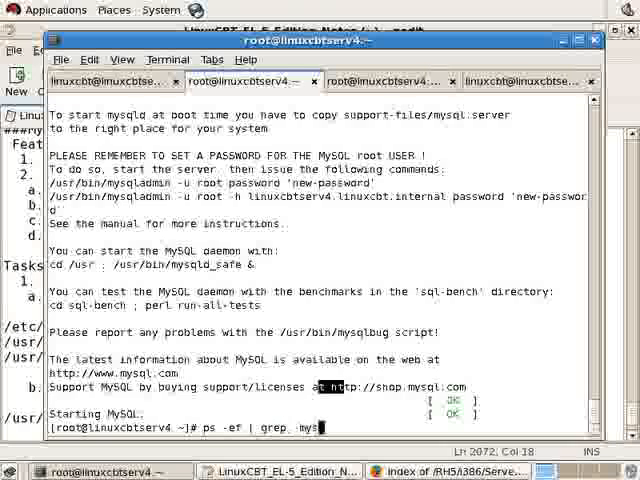
# Verify mysqld is running via ps -ef | grep mysql, then list /var/lib/mysql's new databases and files
pyautogui.press('Return')
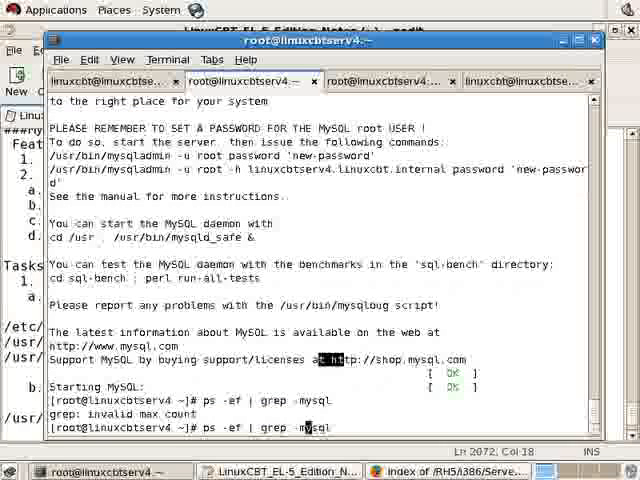
pyautogui.press('Return')
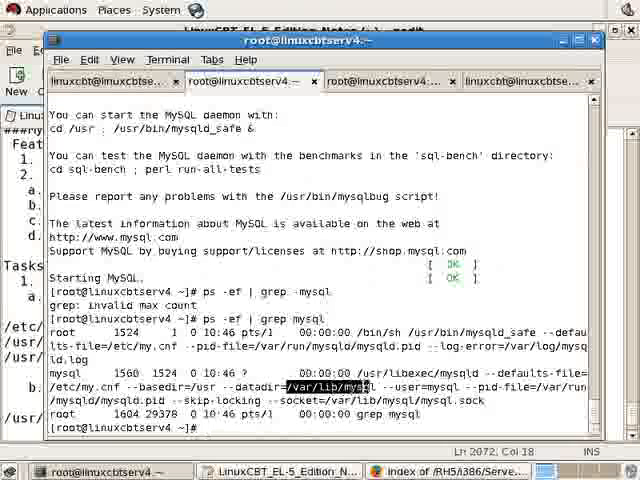
pyautogui.write('ls -ltr /')
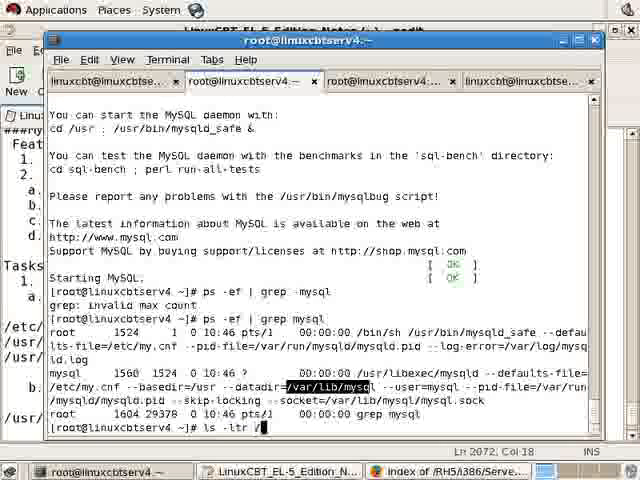
pyautogui.write('var/lib/mysql/')
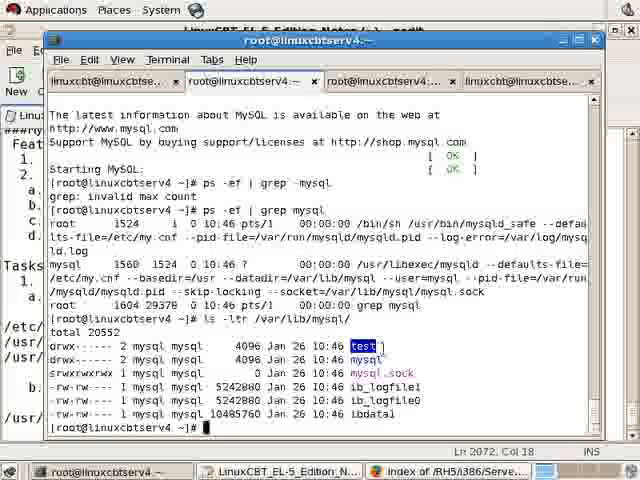
pyautogui.doubleClick(364, 366)
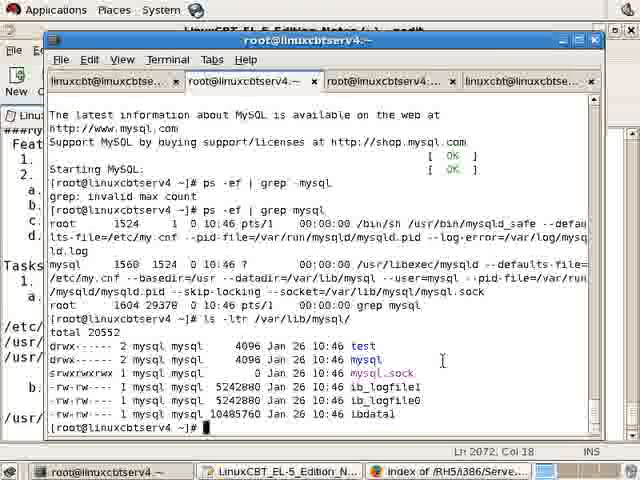
pyautogui.write('ls -ltr /var/lib/mysql/m')
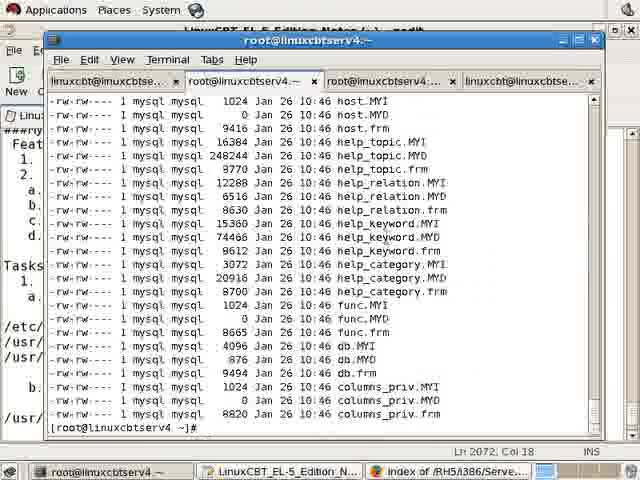
# Review the /var/lib/mysql/mysql listing from the user and time_zone tables down to columns_priv
pyautogui.scroll(3)
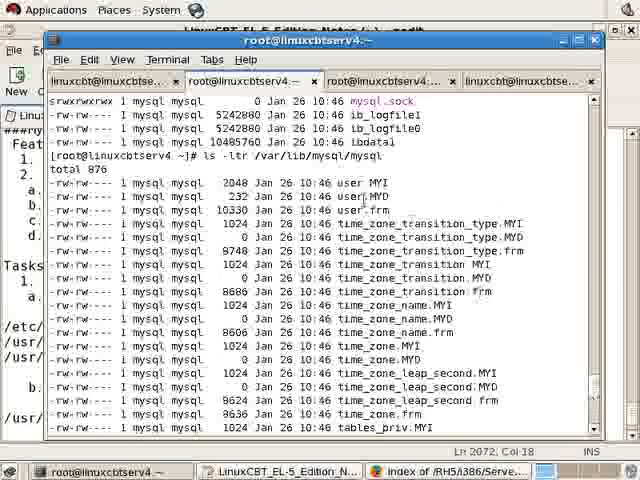
pyautogui.doubleClick(355, 183)
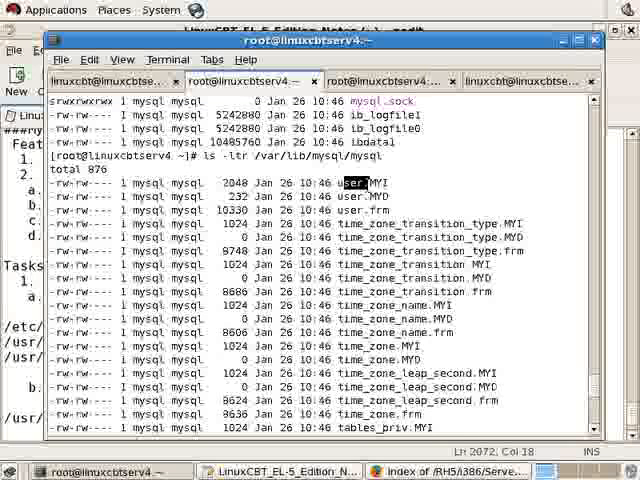
pyautogui.moveTo(450, 200)
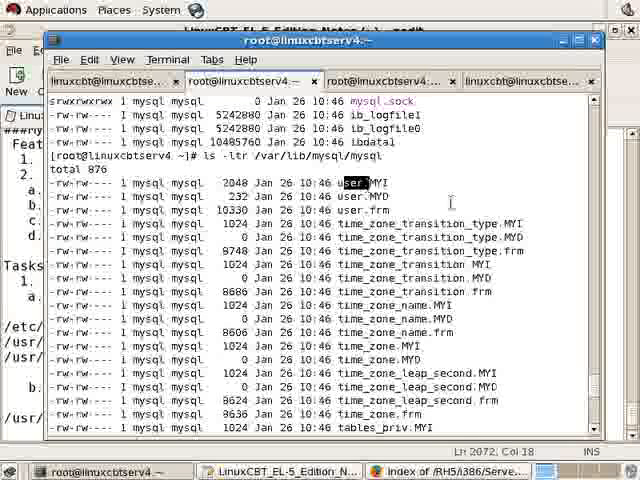
pyautogui.doubleClick(363, 182)
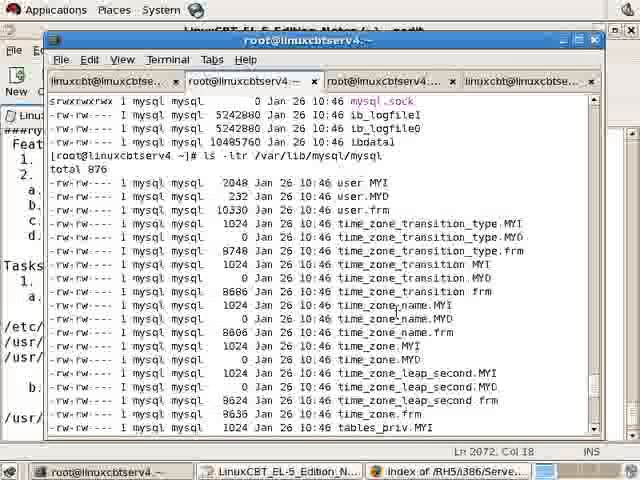
pyautogui.scroll(-3)
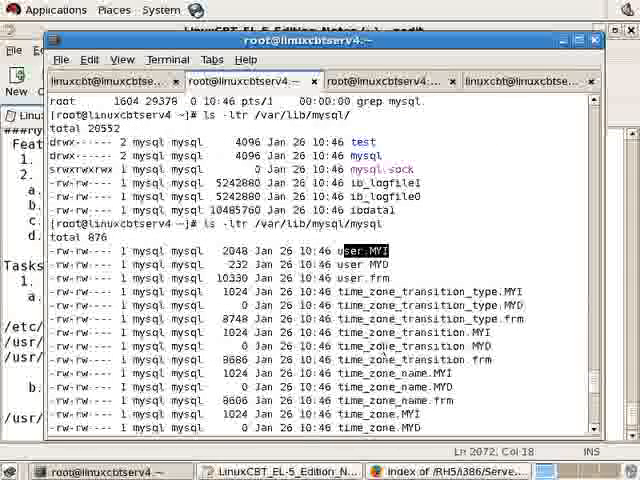
pyautogui.scroll(-3)
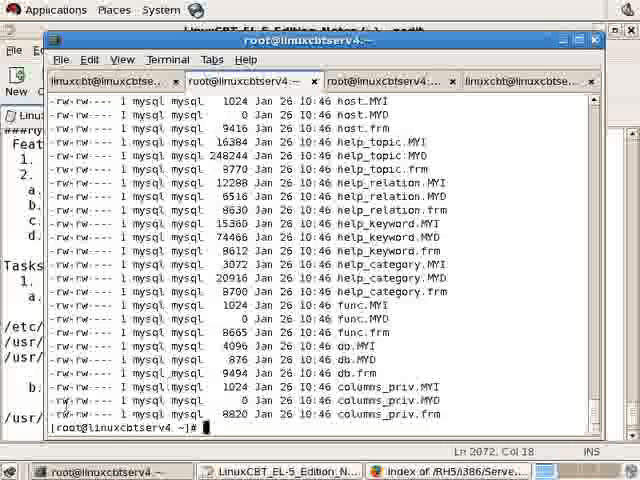
# Add task 2, 'Start MySQL server and modify perms for root', to the notes
pyautogui.click(283, 470)
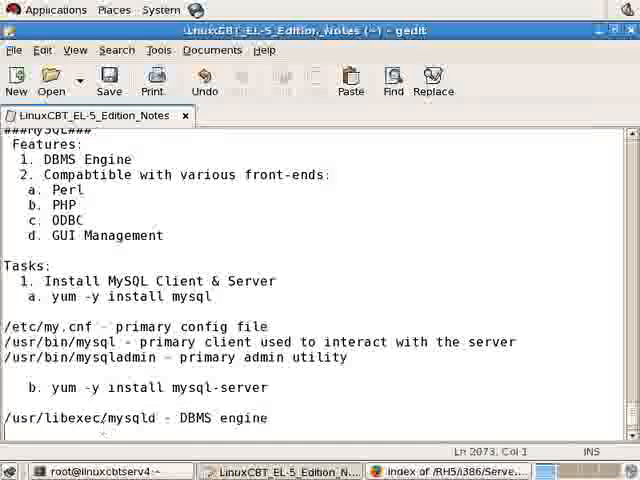
pyautogui.press('Return')
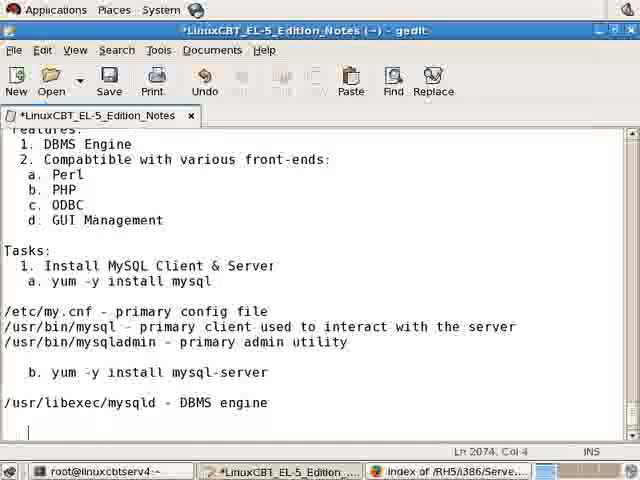
pyautogui.write('2')
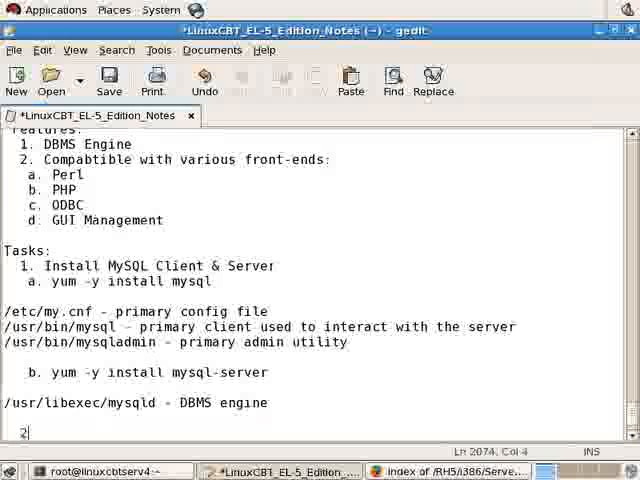
pyautogui.write('. Start')
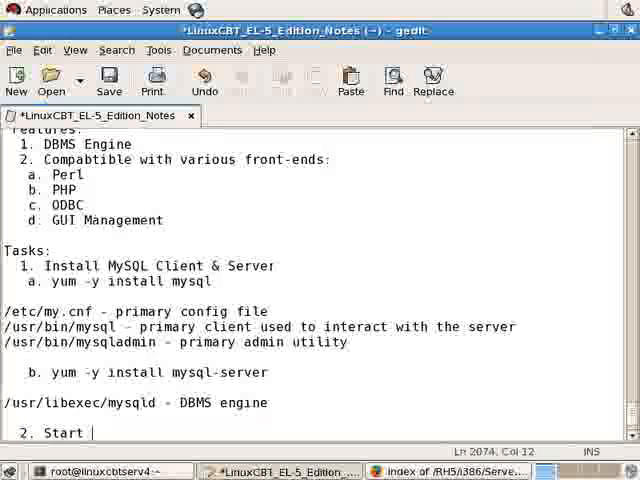
pyautogui.write('MySQL server and')
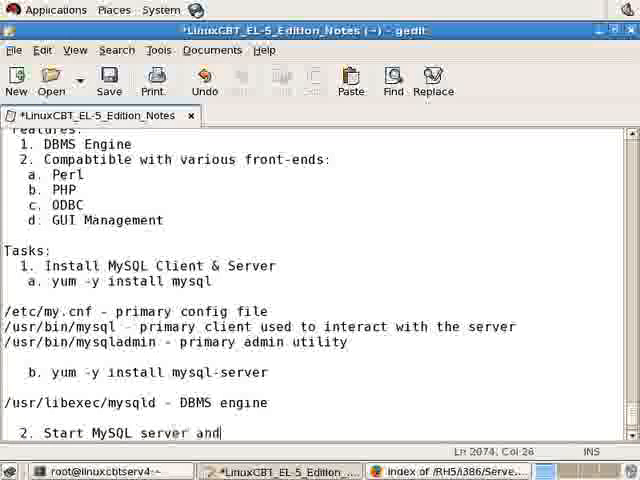
pyautogui.write("modify perms for 'root")
pyautogui.write('a. sr')
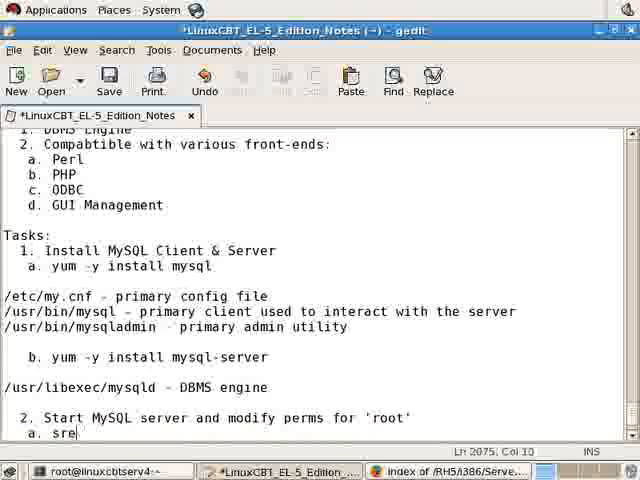
# Write sub-items 'service mysqld start' and 'b. chkconfig --level 35 mysqld on' under task 2
pyautogui.write('ervice mysqld')
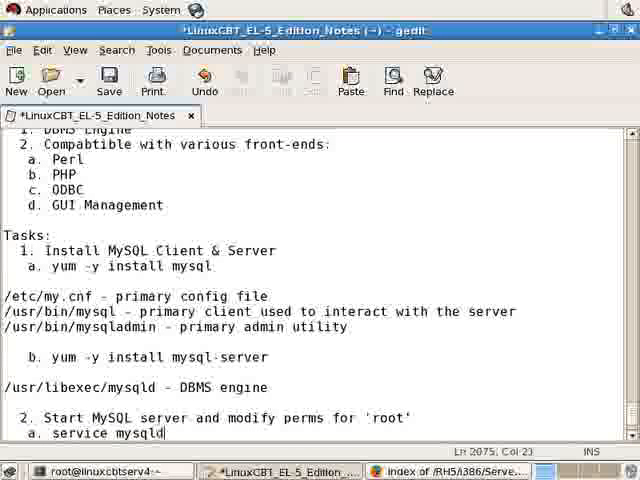
pyautogui.write('start')
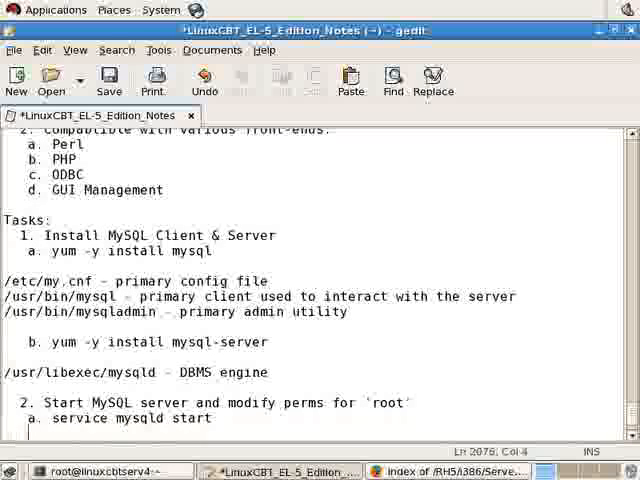
pyautogui.write('b. ch')
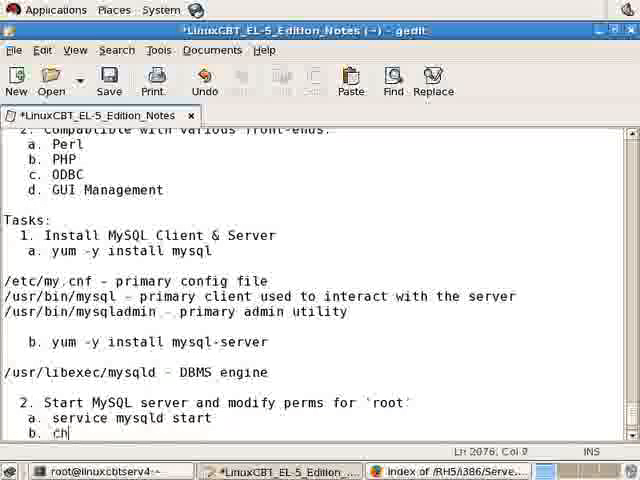
pyautogui.write('kconfig --')
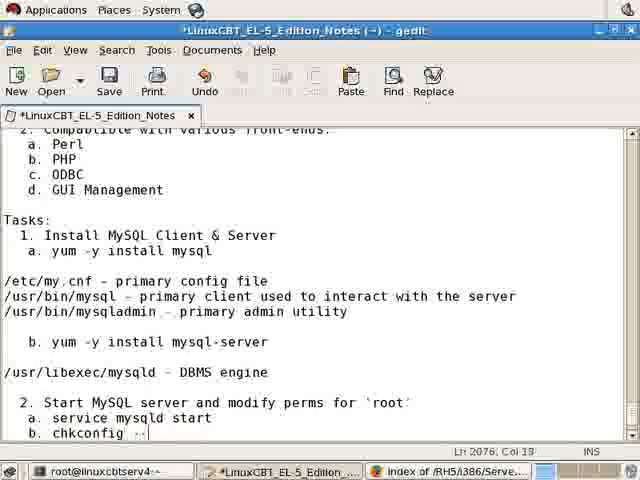
pyautogui.write('level 35 m')
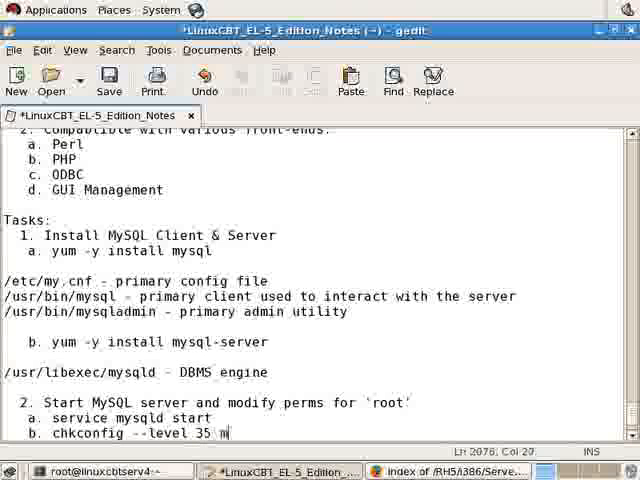
pyautogui.write('ysqld')
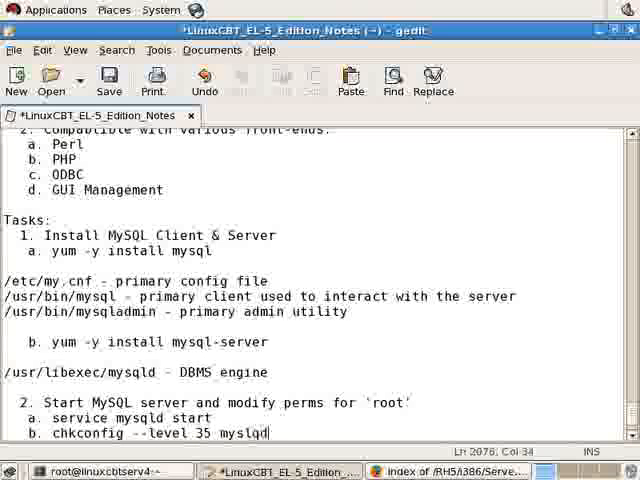
pyautogui.write('onfig --level 35 mysqld on')
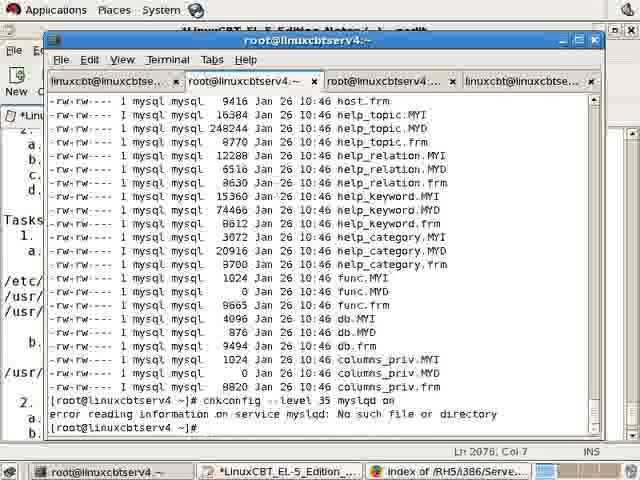
# Rerun the corrected 'chkconfig --level 35 mysqld on' to enable mysqld for runlevels 3 and 5
pyautogui.write('chkconfig --level 35 mysqld on')
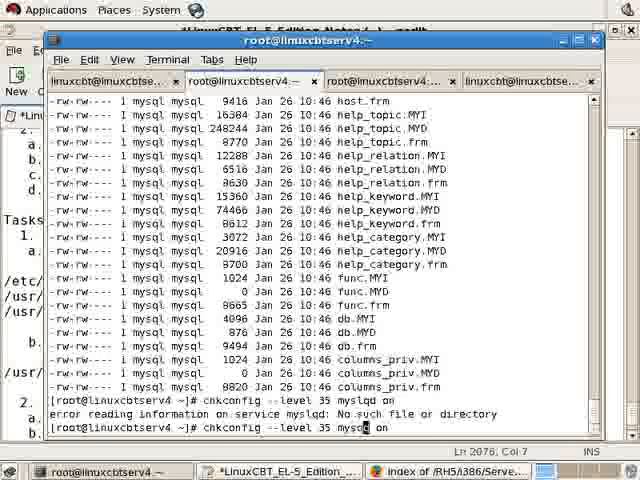
pyautogui.press('Return')
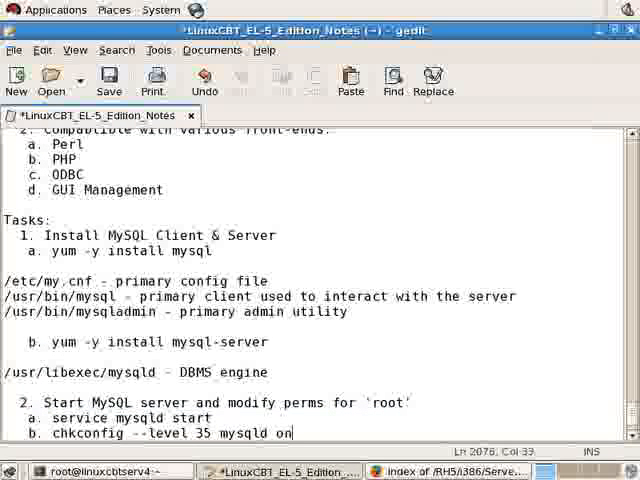
pyautogui.press('Return')
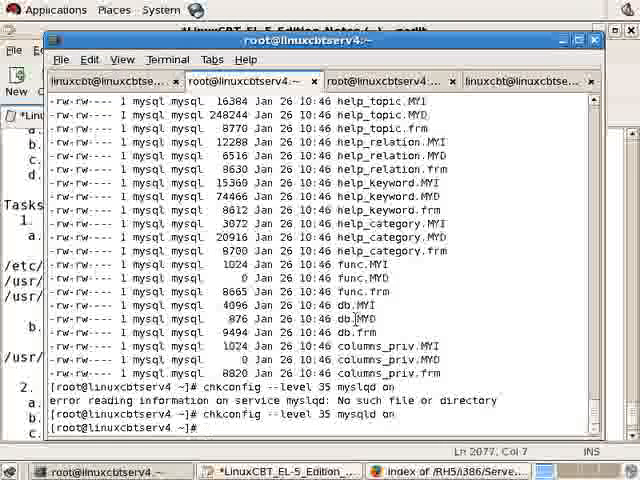
# Clear the terminal and run 'mysql -u root' to reach the MySQL 5.0.22 monitor prompt
pyautogui.write('clear')
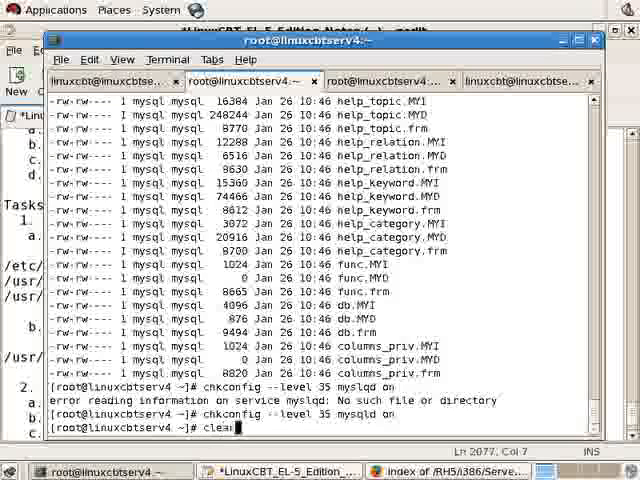
pyautogui.press('Return')
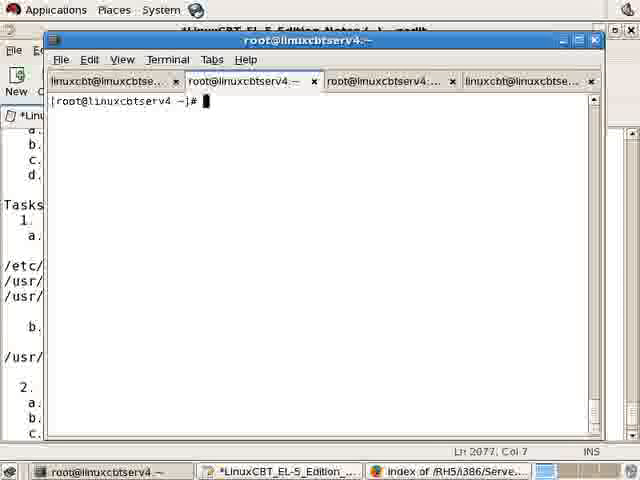
pyautogui.write('my')
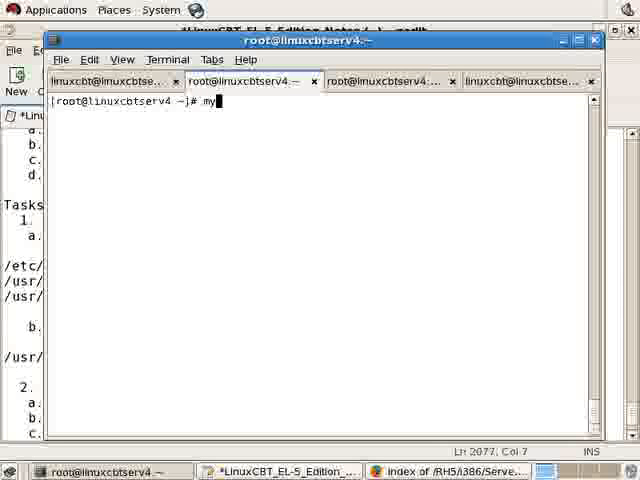
pyautogui.write('sql -')
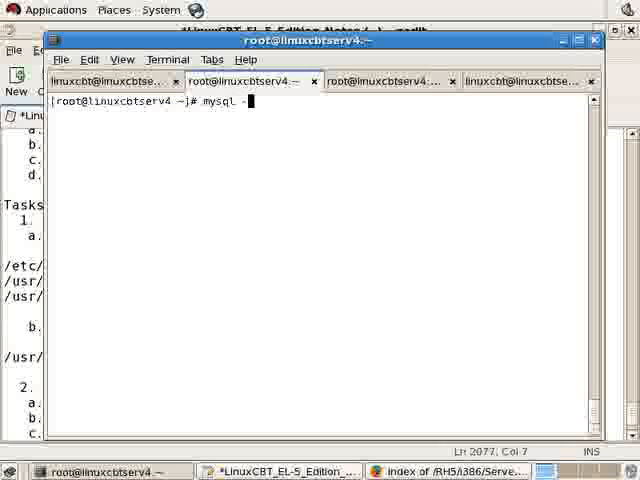
pyautogui.press('Return')
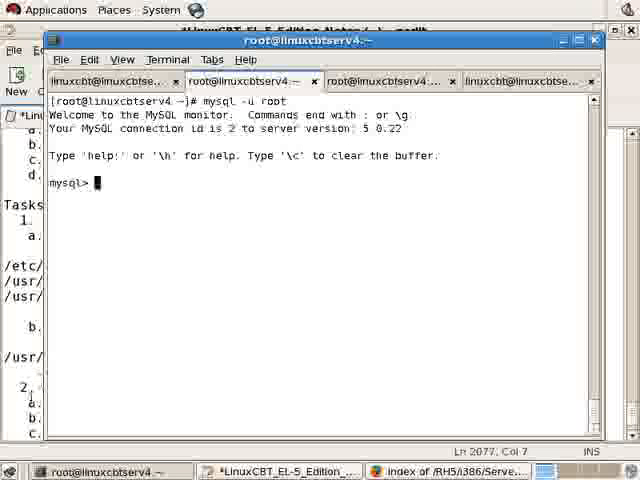
pyautogui.click(287, 470)
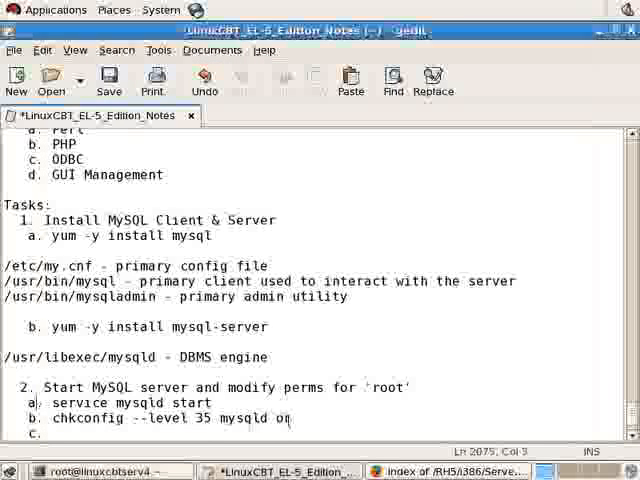